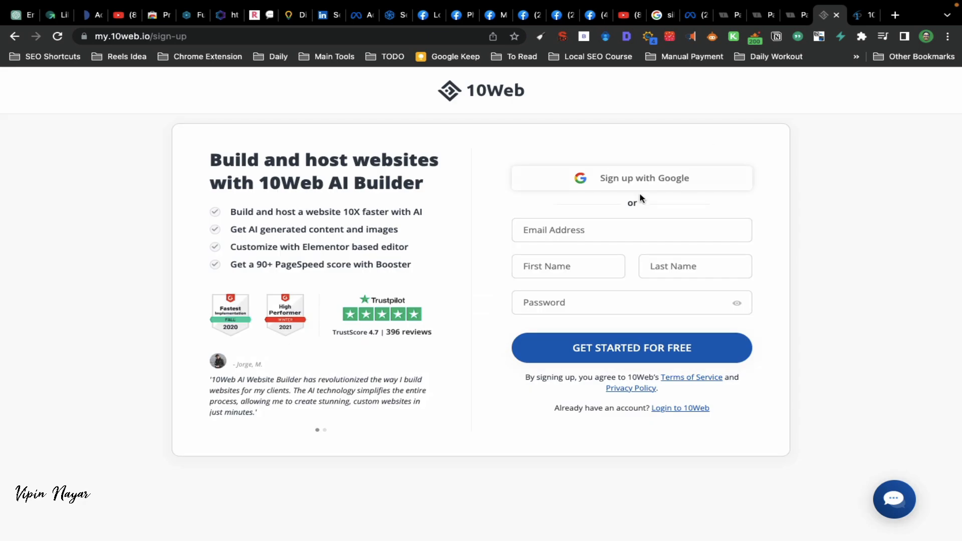
mouse_move(648, 182)
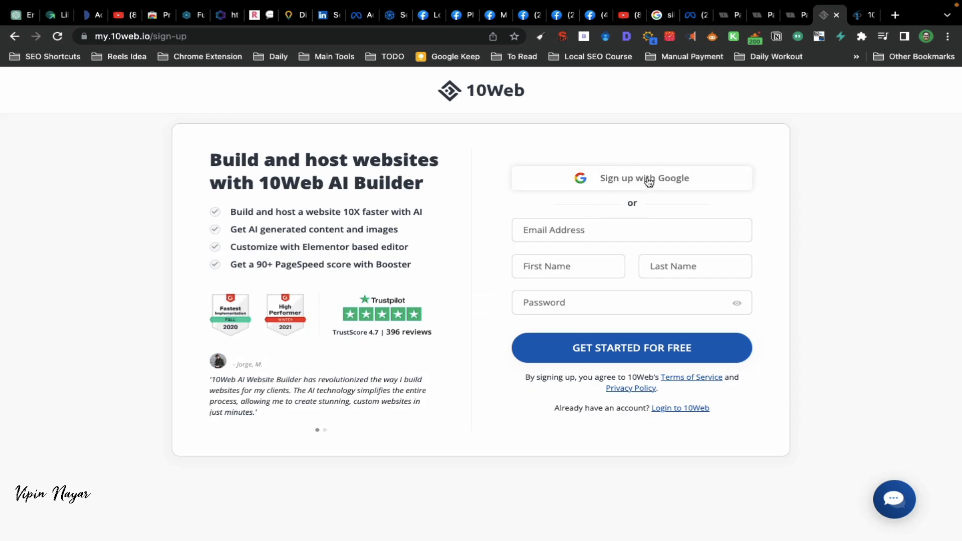
Sign up for 10Web with the Google account and reach the setup page.
left_click(631, 178)
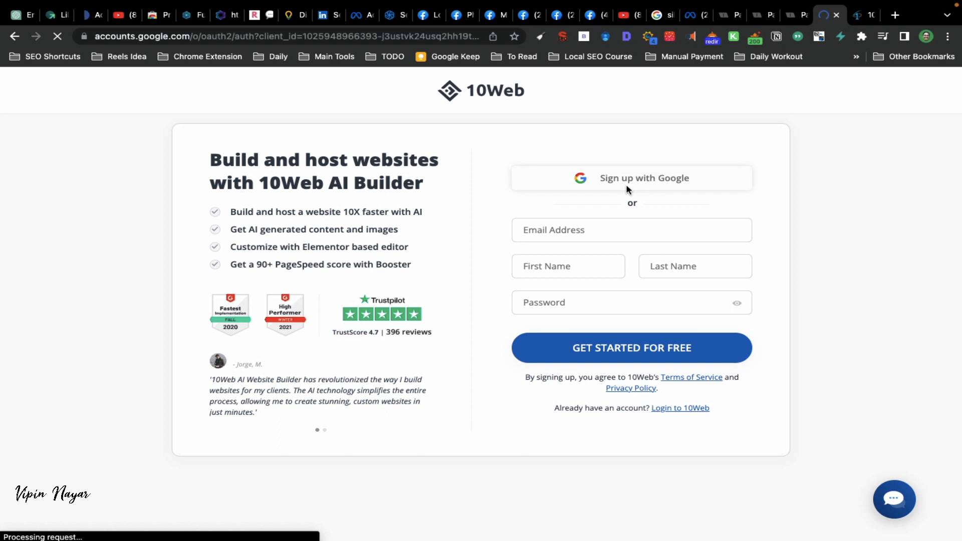
left_click(630, 178)
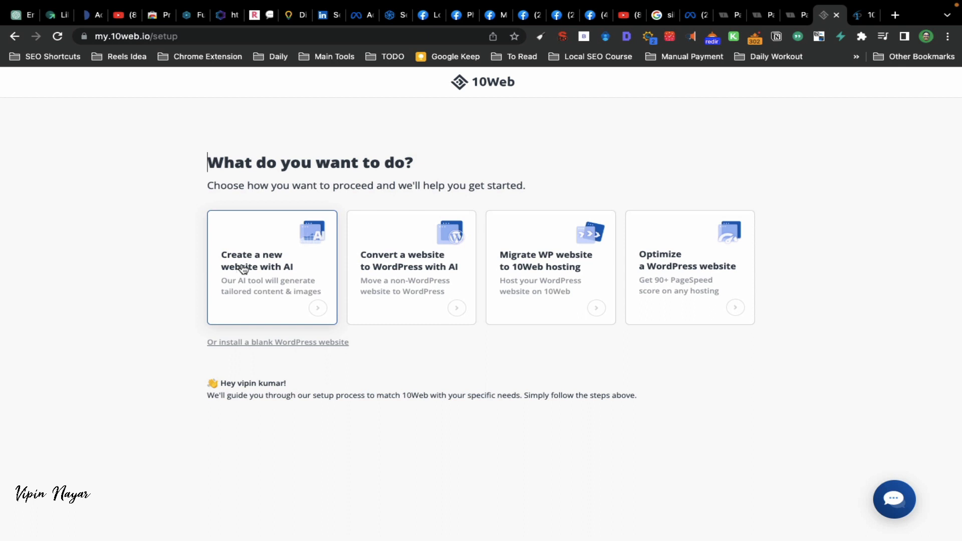
Start a new AI website with business type 'Digital marketing agency' and continue to company details.
left_click(272, 261)
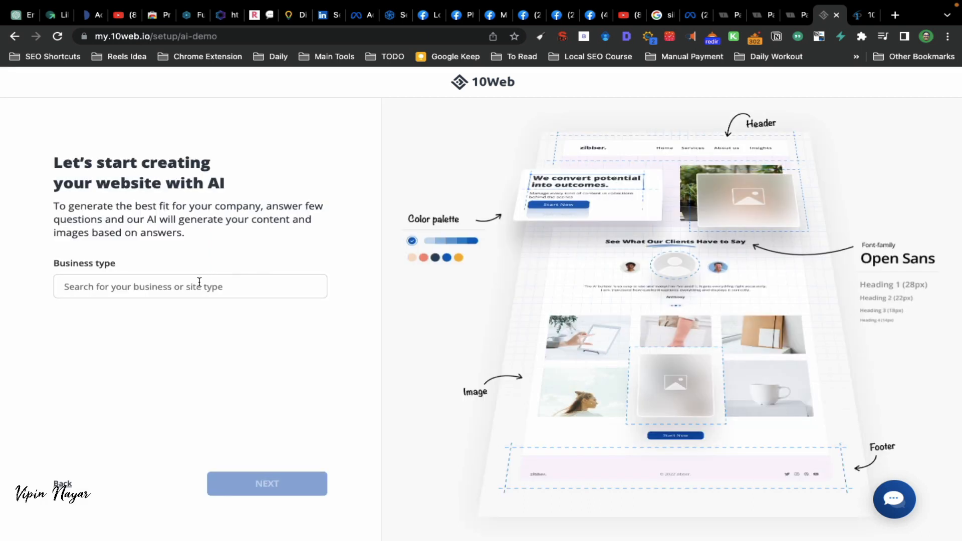
left_click(189, 286)
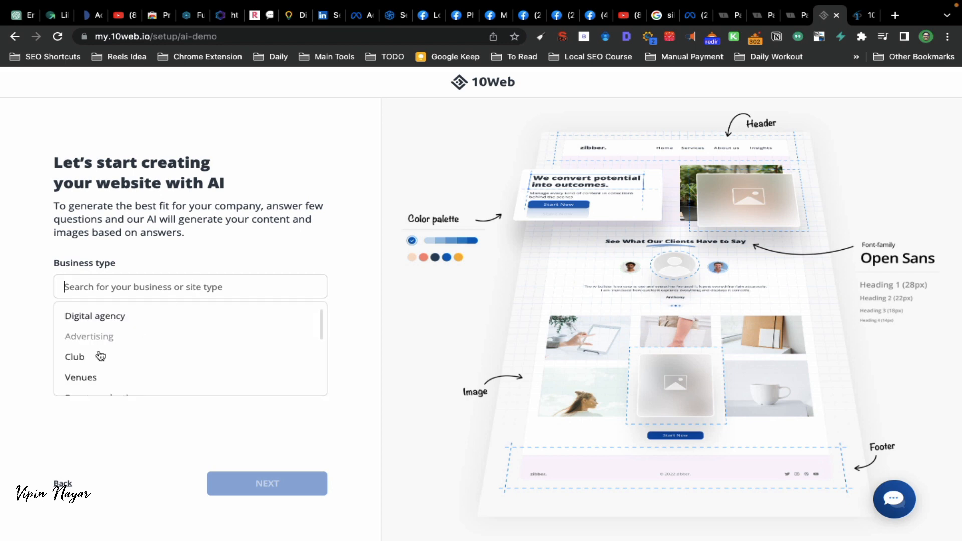
scroll("down", 3)
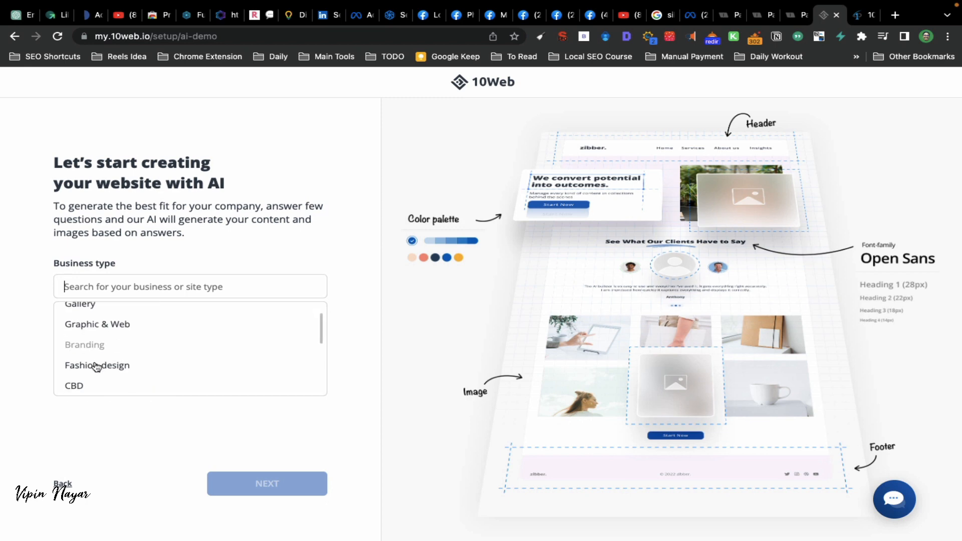
scroll("down", 3)
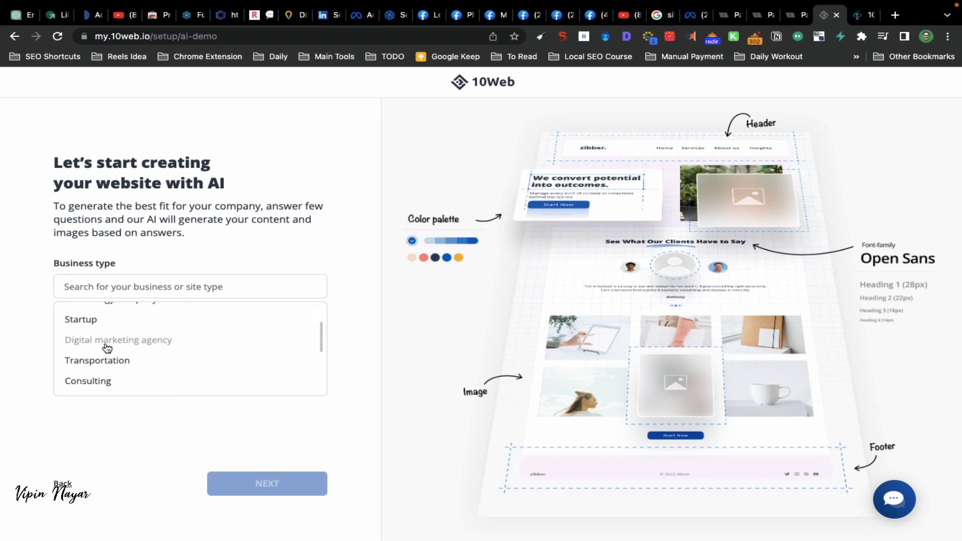
left_click(119, 339)
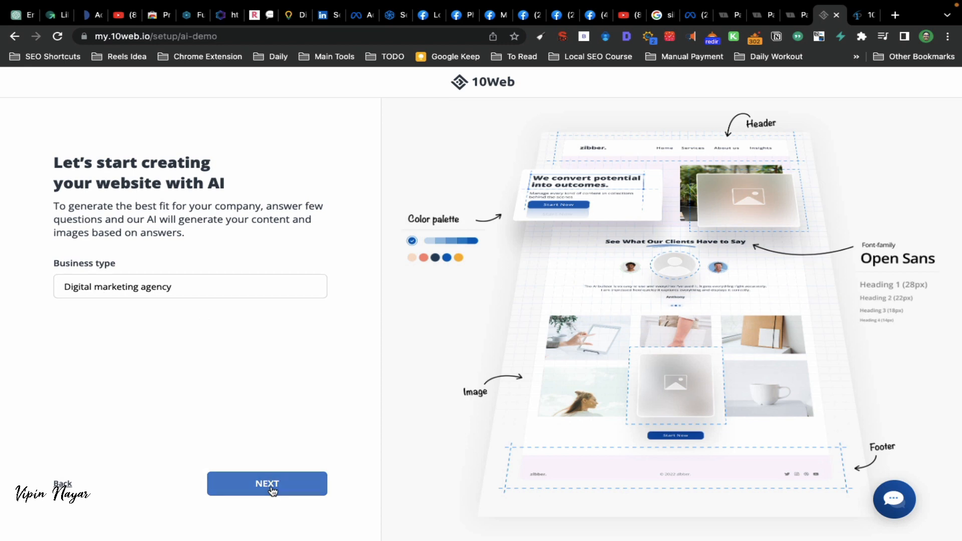
left_click(267, 483)
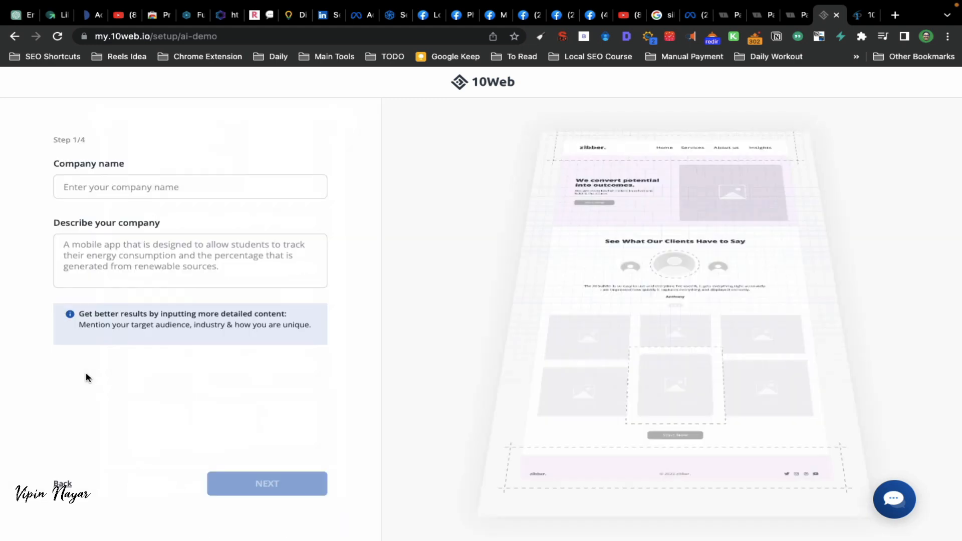
Enter the company name vipinnayar.com.
left_click(189, 188)
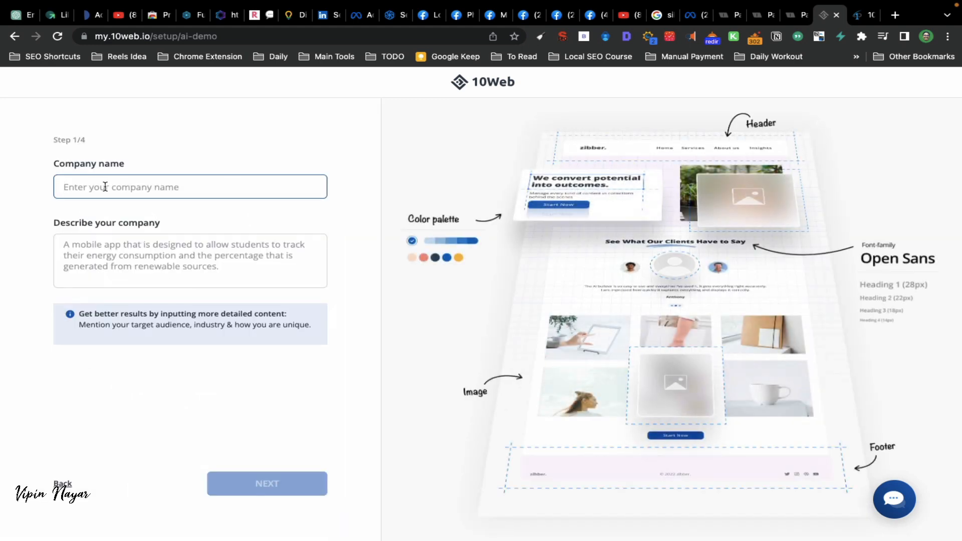
type("v")
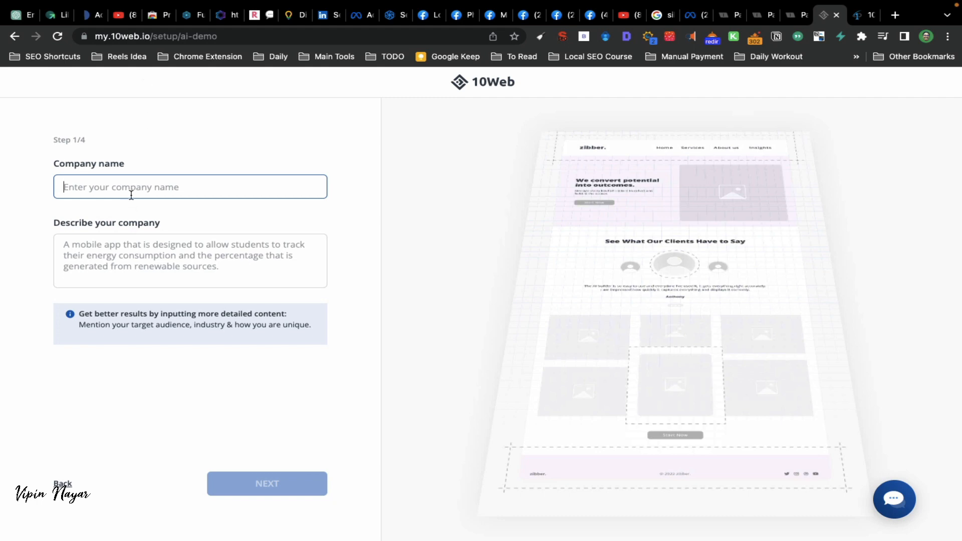
type("vipinnayar.coom")
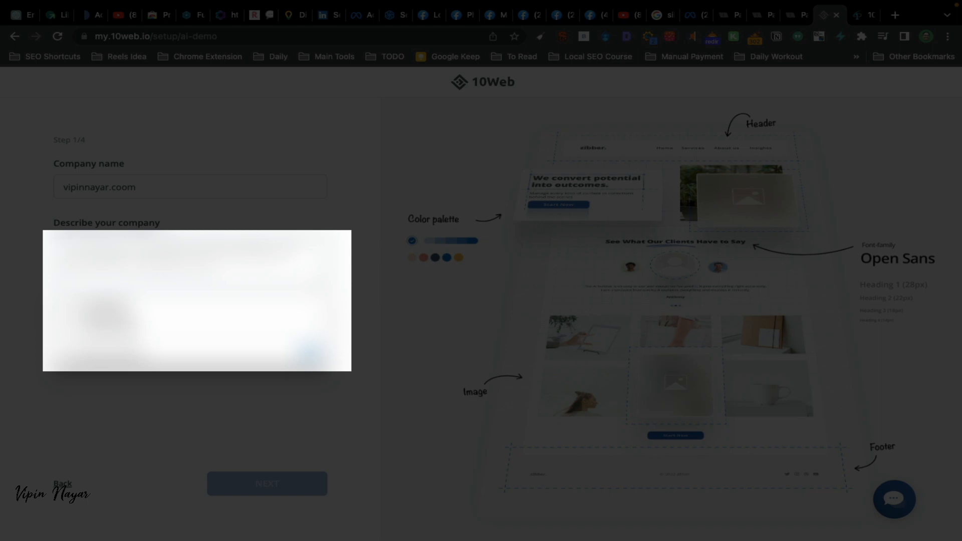
Describe the company as providing digital marketing services consisting of SEO and more.
type("I provide Digital Marketing Services to Educational inS")
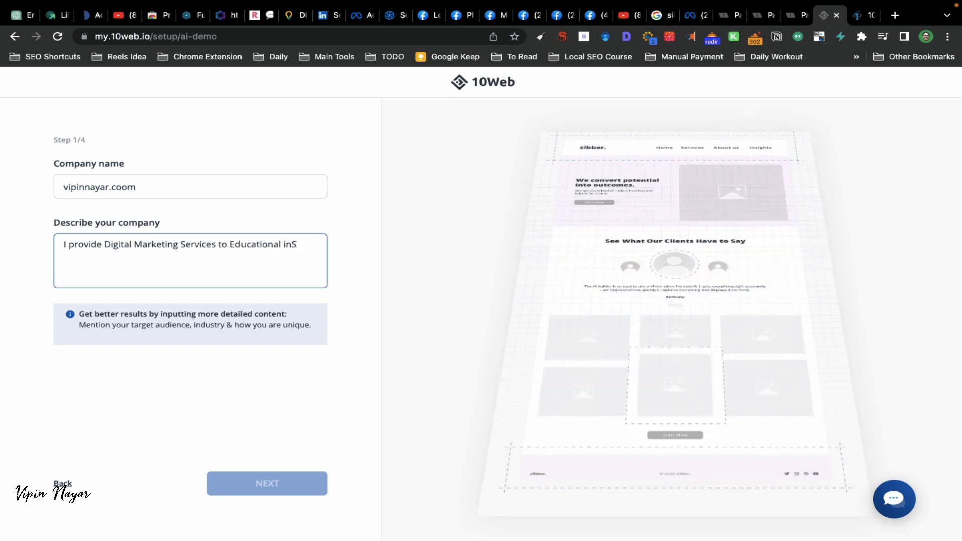
key("Backspace")
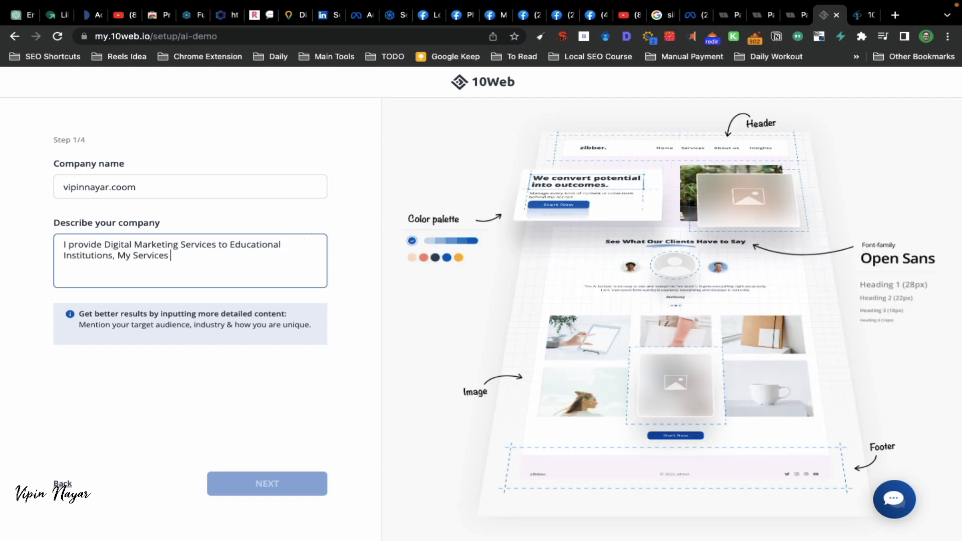
type("Consist of")
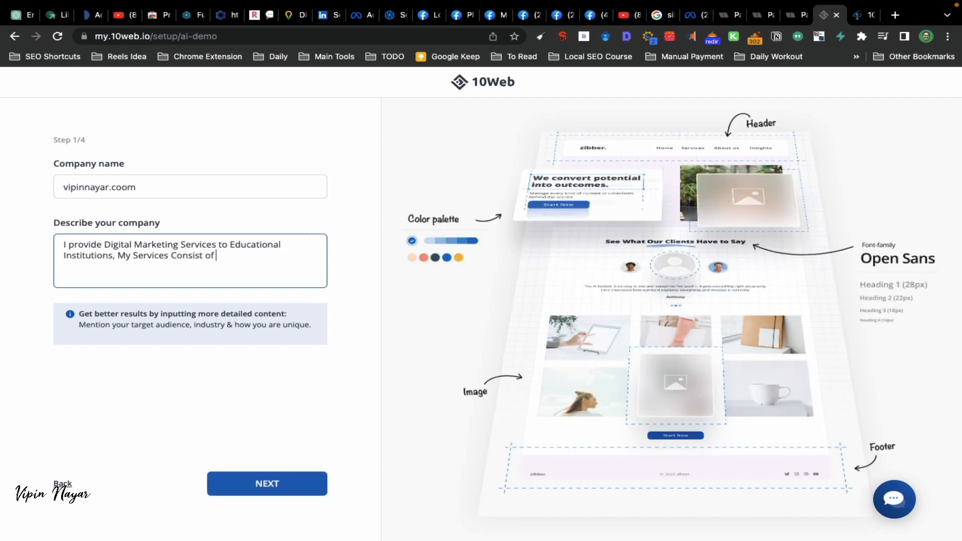
type("s")
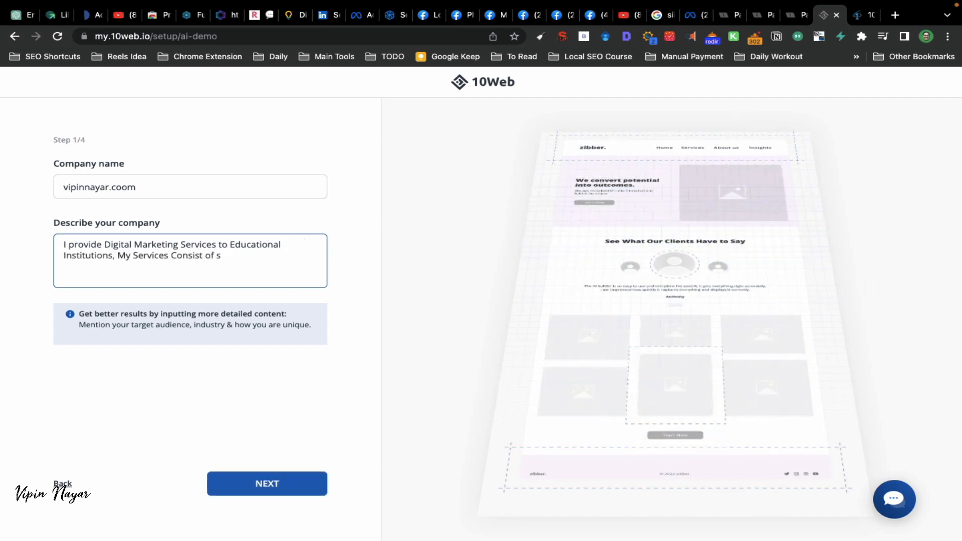
type("EO, p")
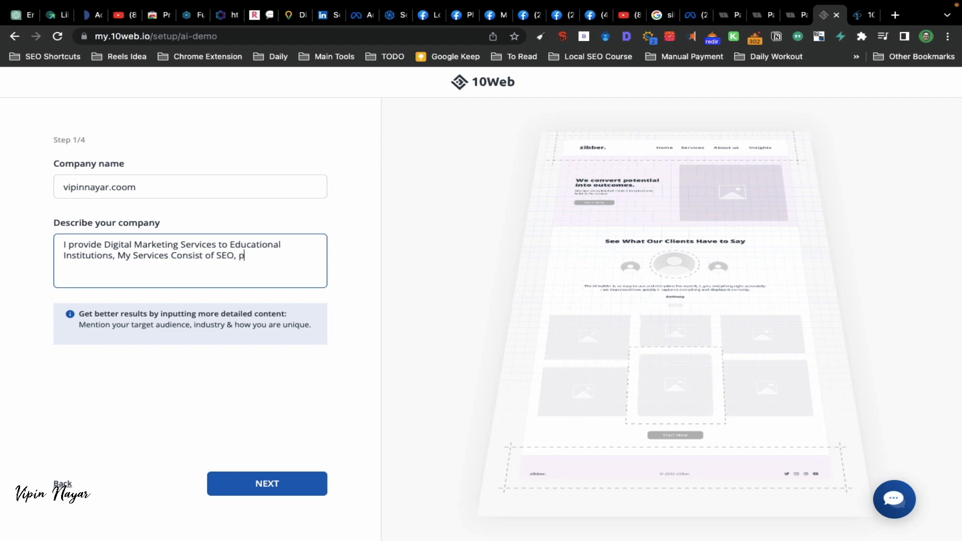
type("PP")
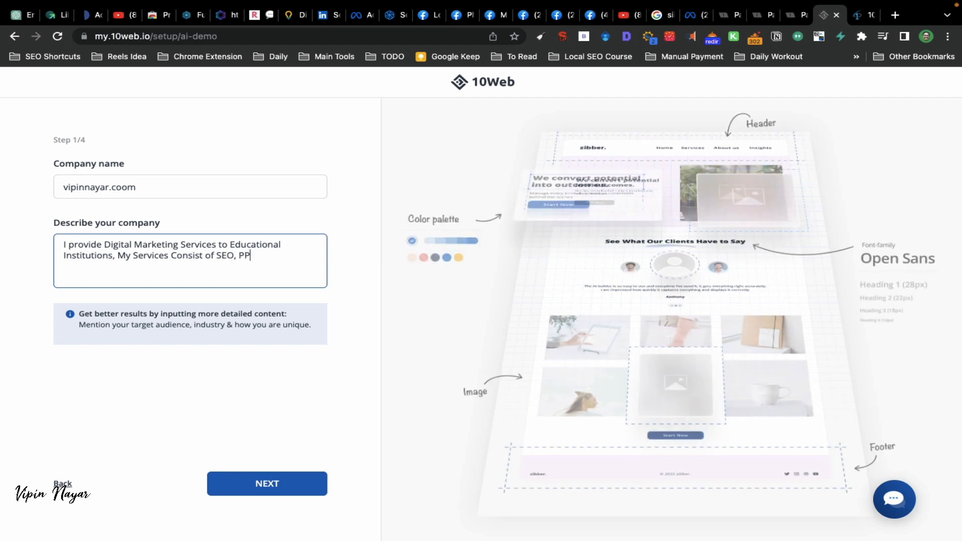
List 'SEO Services' and 'SEM Services' as offerings and move on to contact details.
left_click(267, 483)
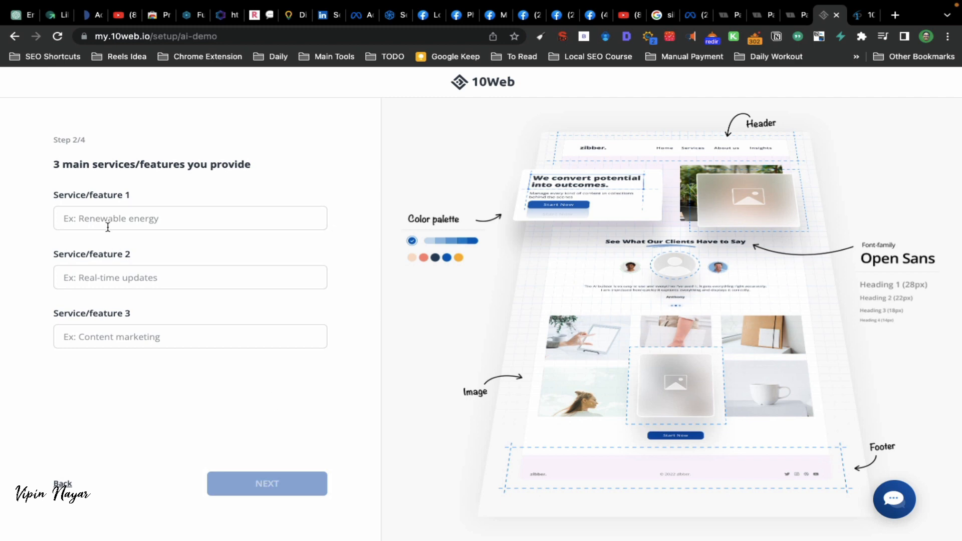
type("SEO S")
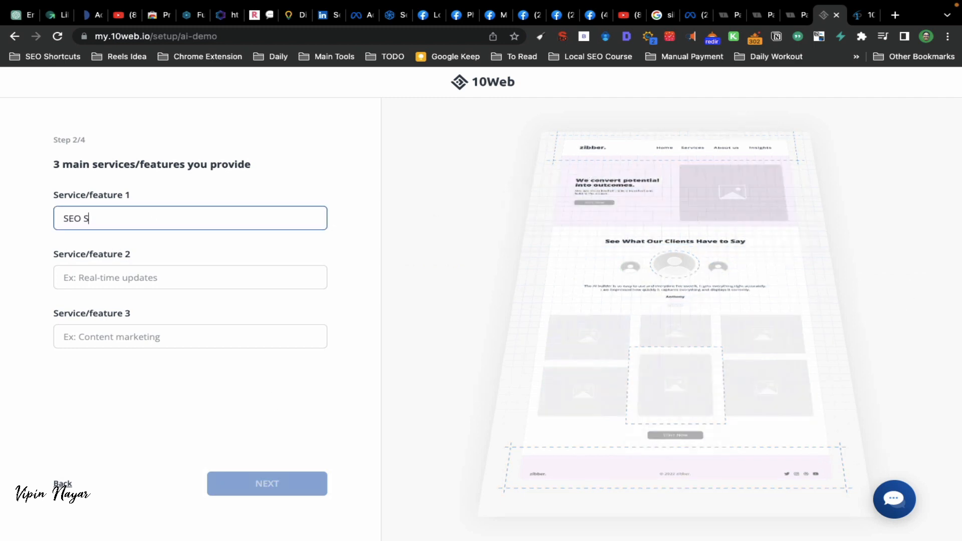
type("earvic")
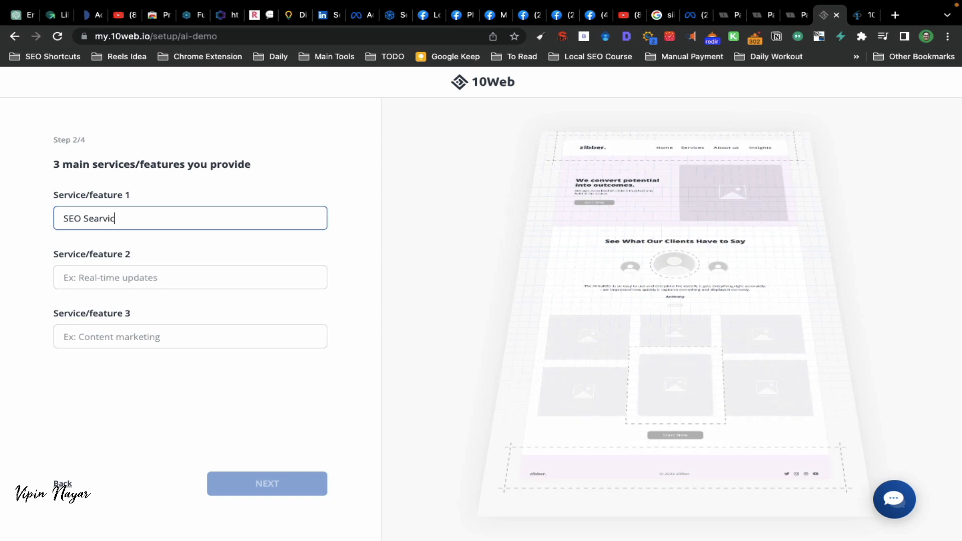
key("BackSpace")
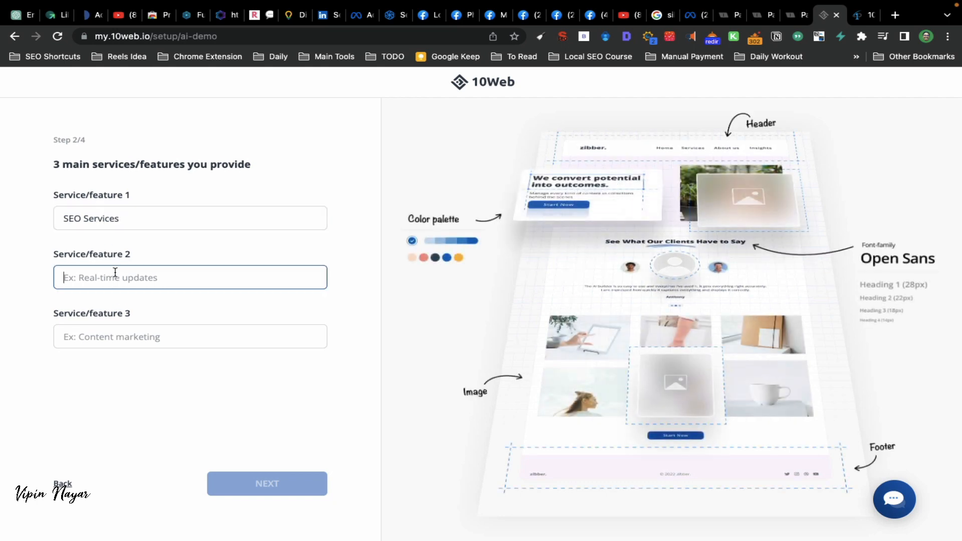
type("SEM s")
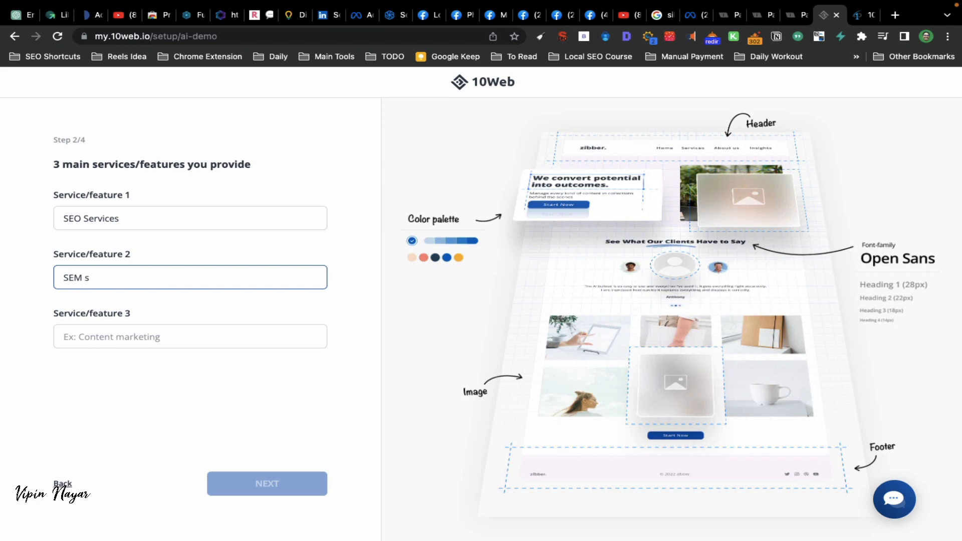
type("ervic")
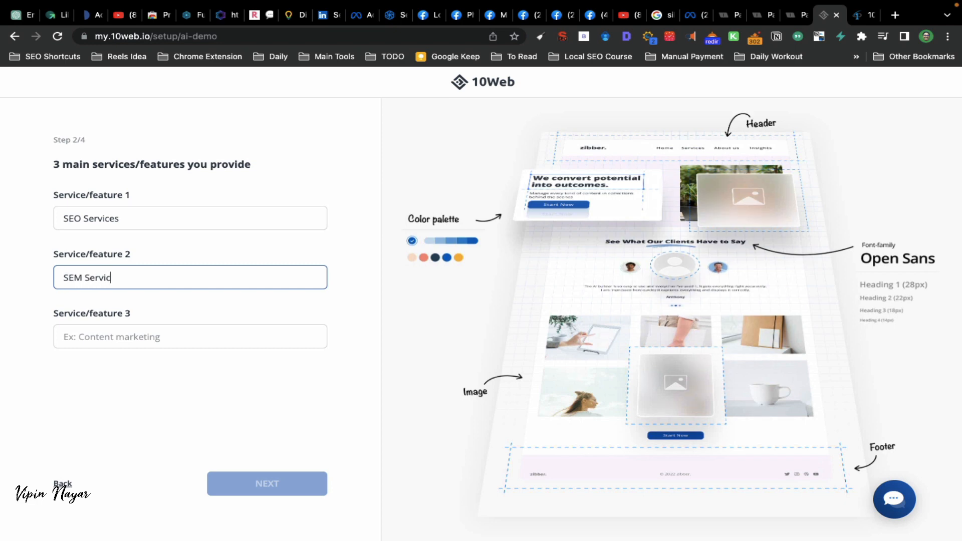
left_click(266, 483)
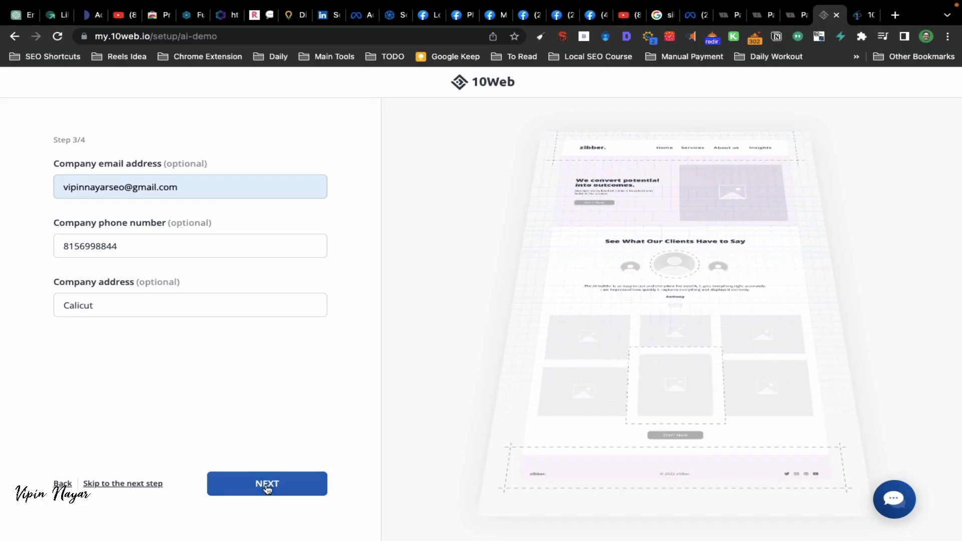
Choose a Formal tone of voice and finalize to generate the website.
left_click(266, 483)
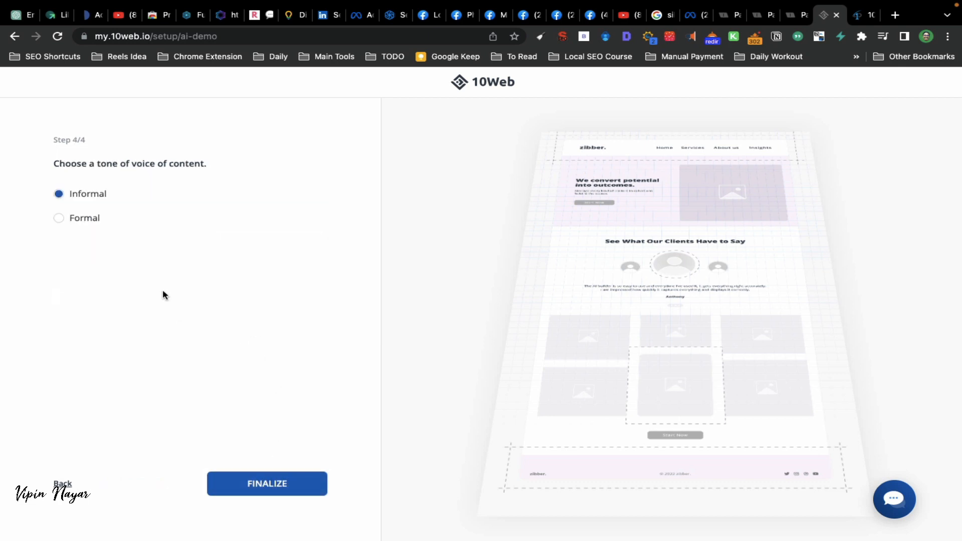
mouse_move(59, 217)
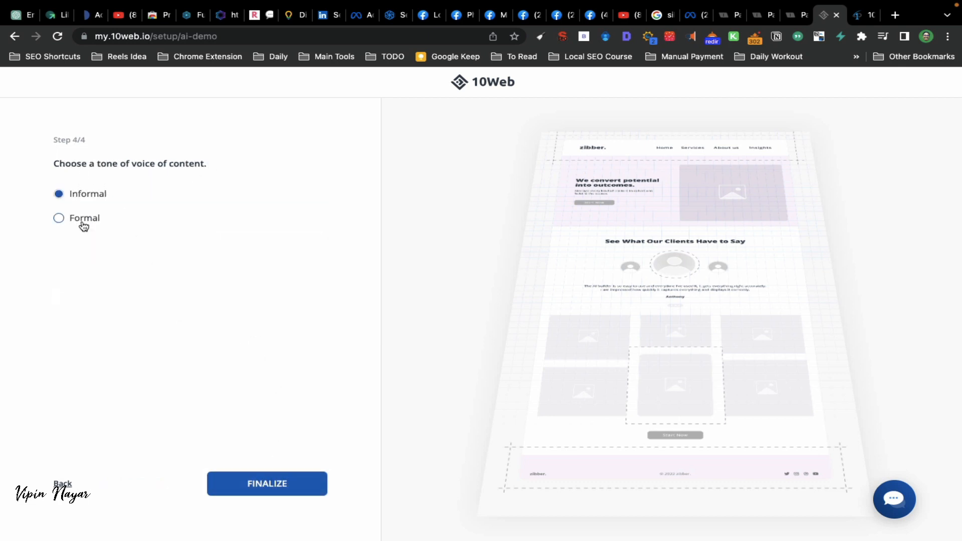
left_click(59, 217)
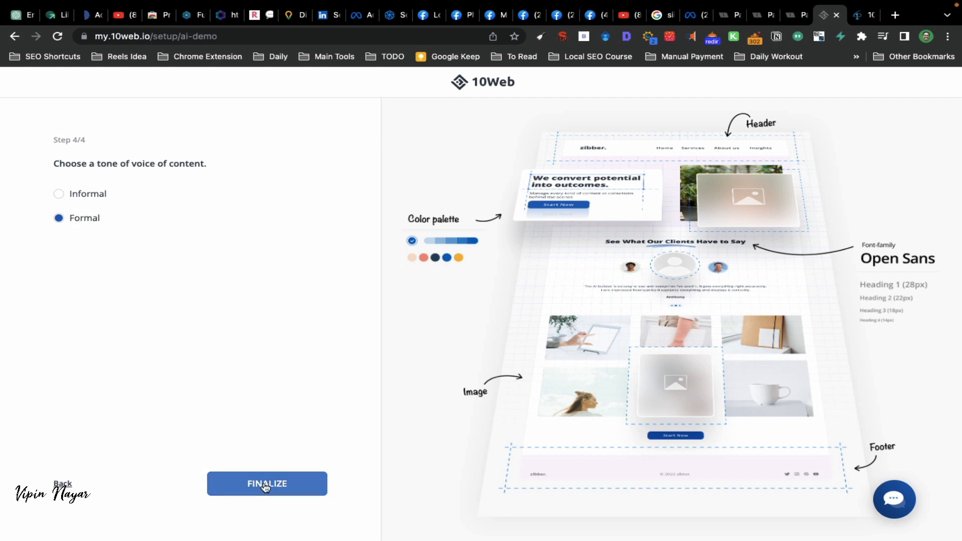
left_click(267, 483)
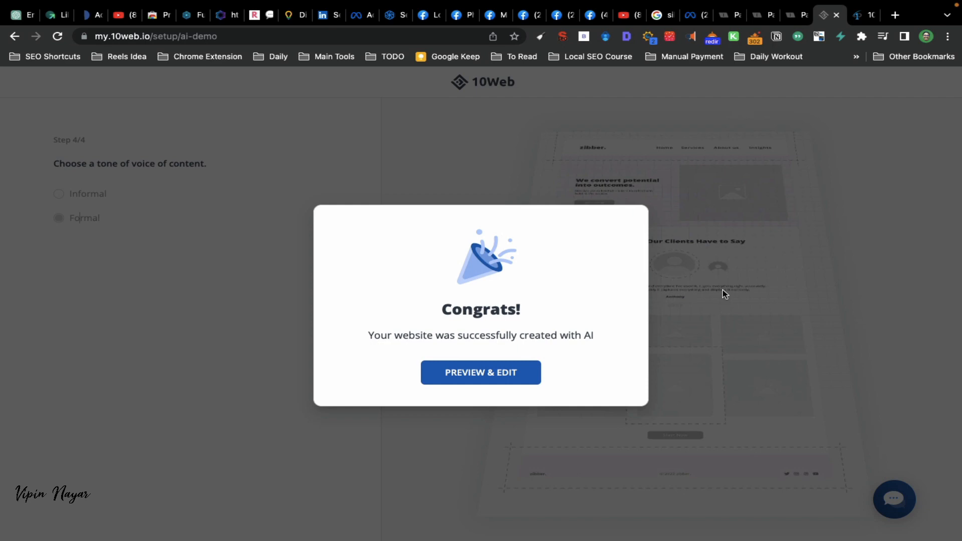
mouse_move(479, 373)
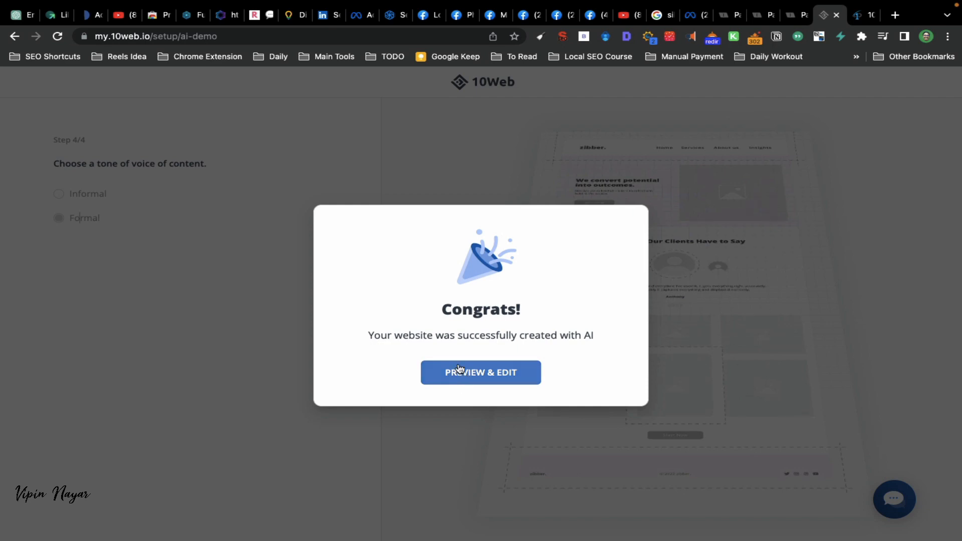
Preview the generated site and scroll the home page past Featured In, ratings and Our Services to Features & Benefits.
left_click(481, 373)
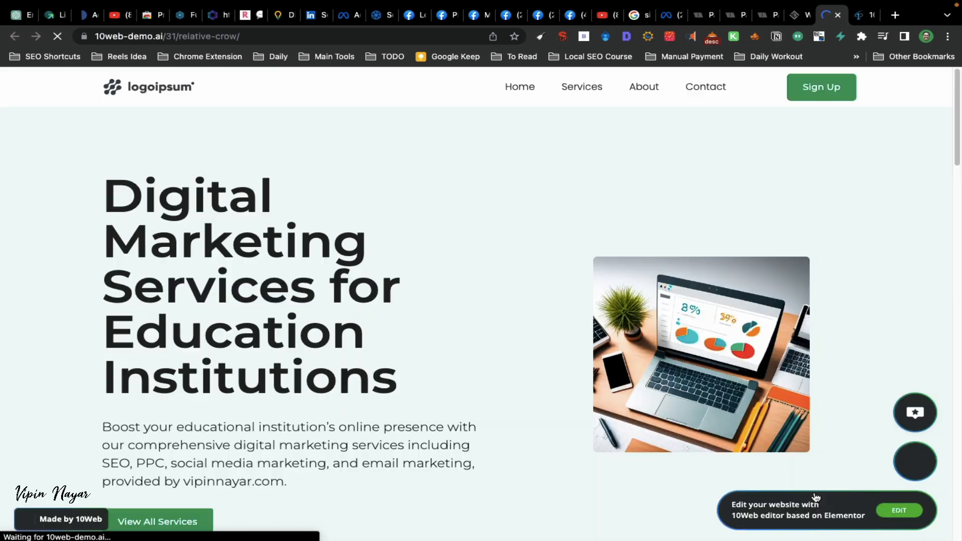
scroll("down", 3)
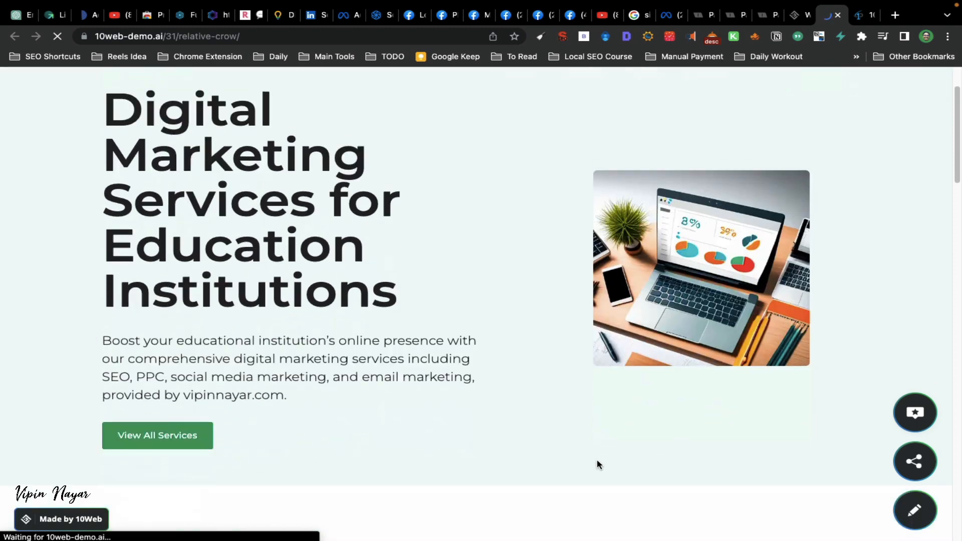
scroll("down", 3)
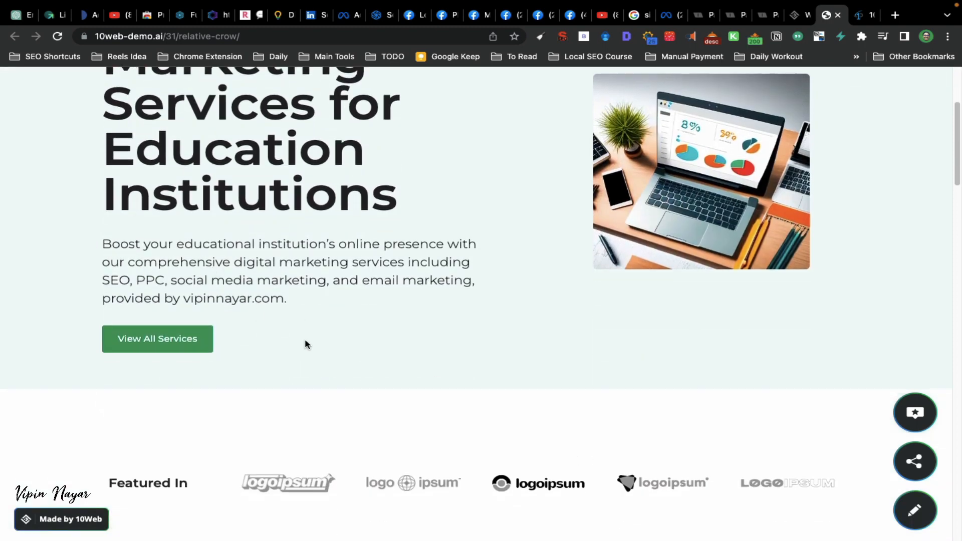
scroll("down", 3)
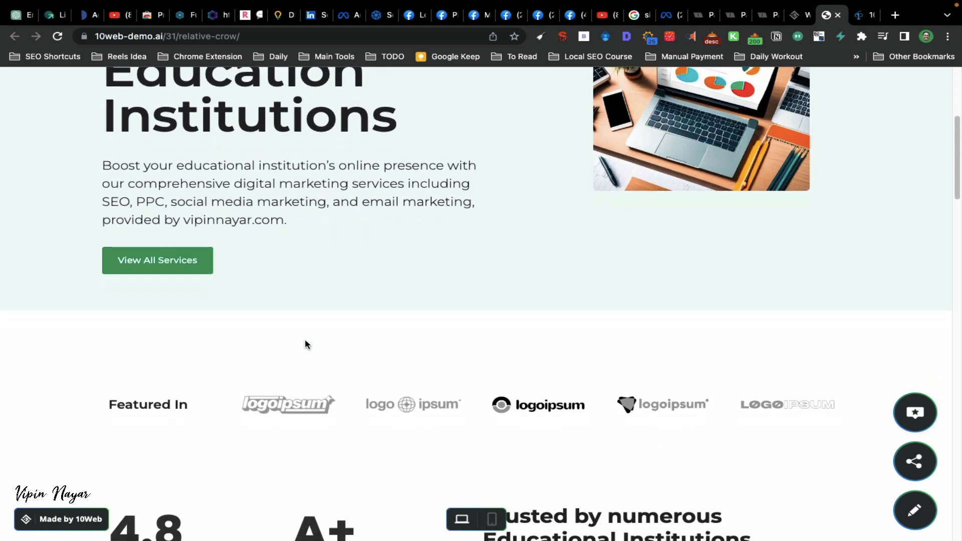
scroll("down", 3)
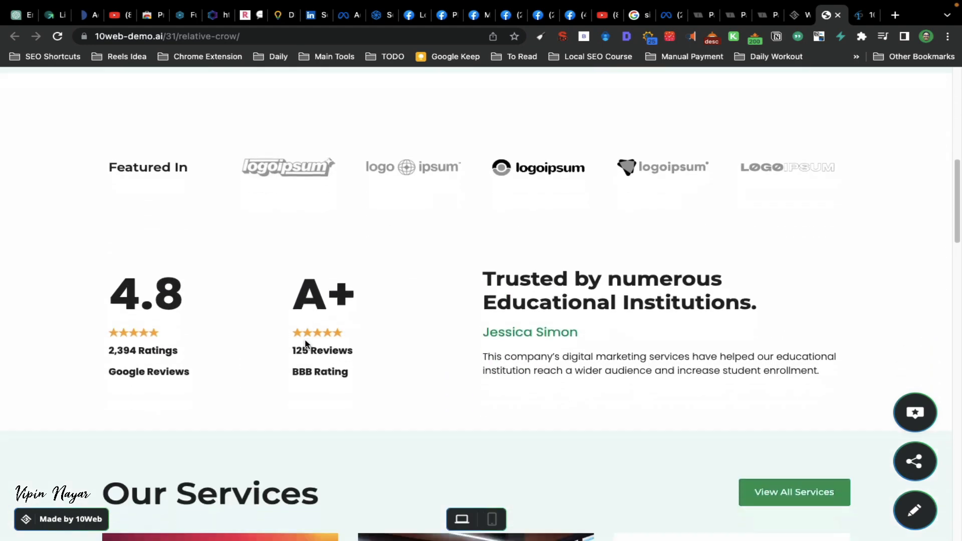
scroll("down", 3)
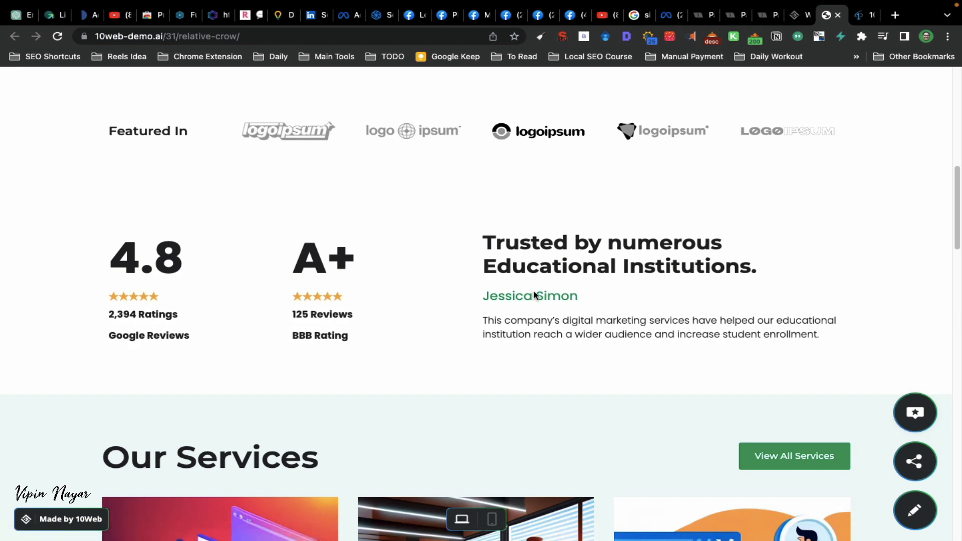
scroll("down", 3)
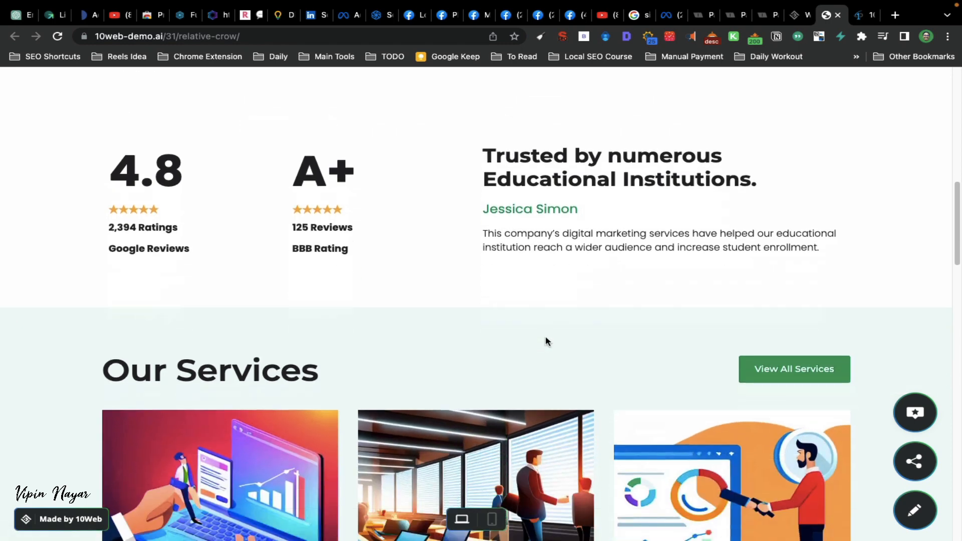
scroll("down", 3)
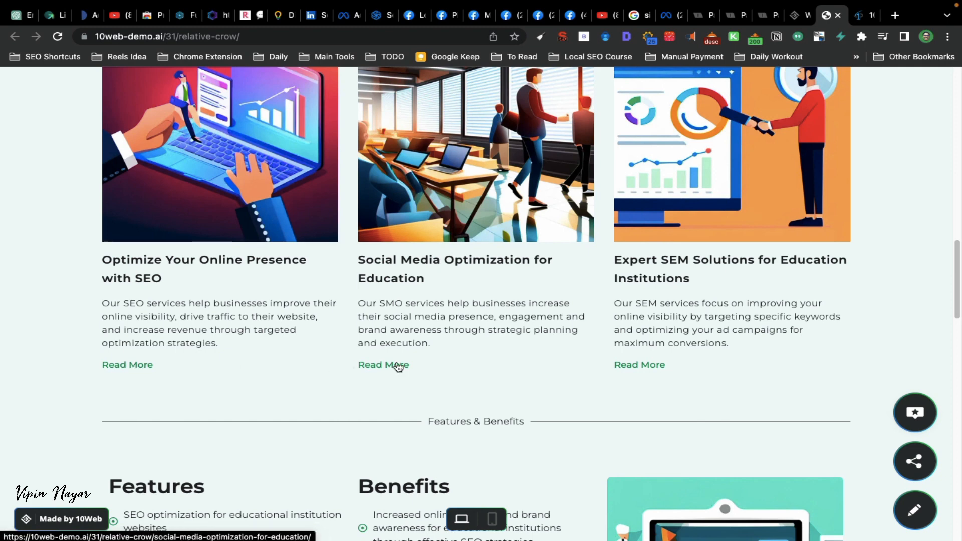
mouse_move(459, 362)
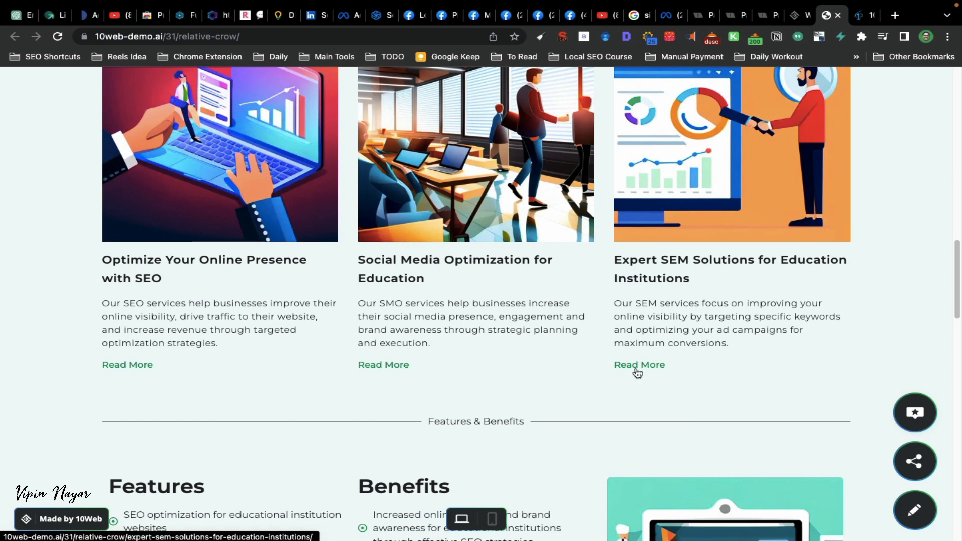
scroll("down", 3)
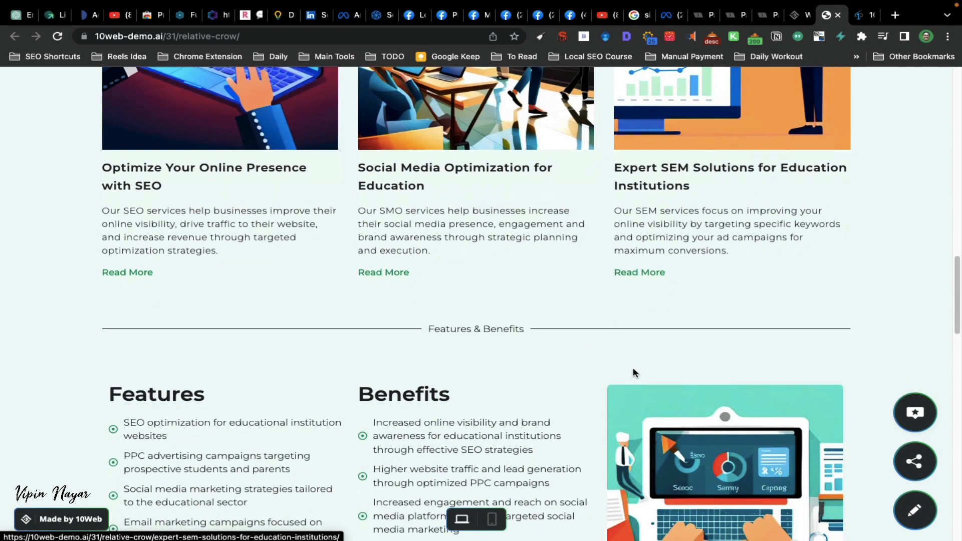
scroll("down", 3)
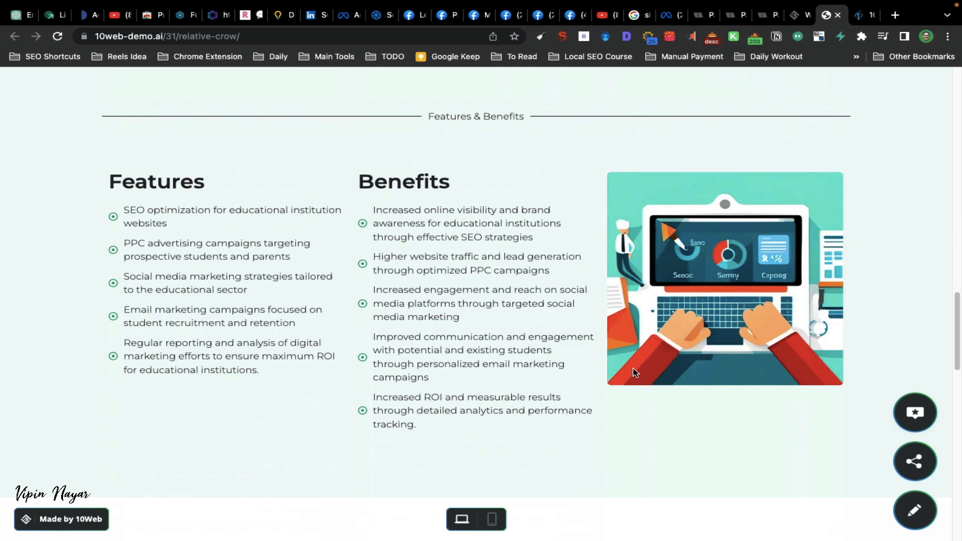
scroll("down", 3)
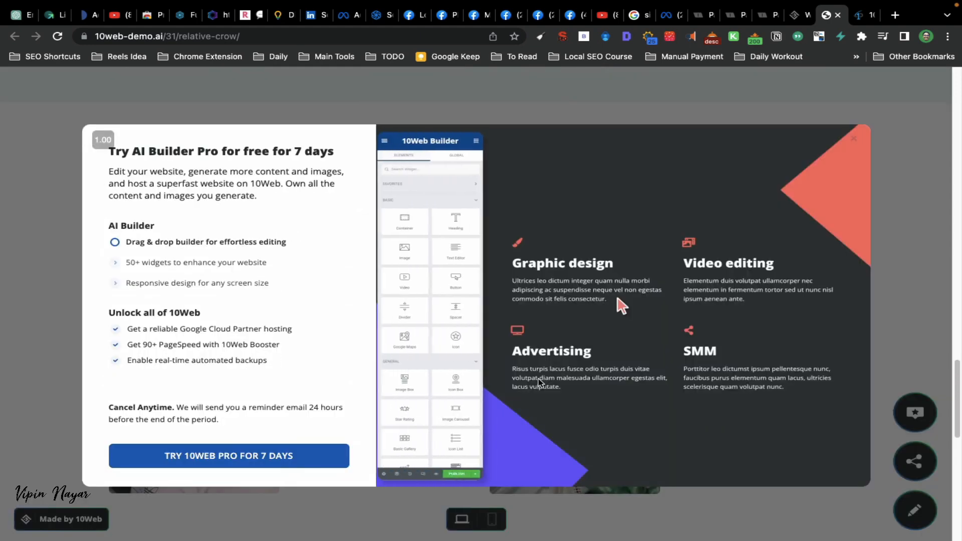
mouse_move(463, 220)
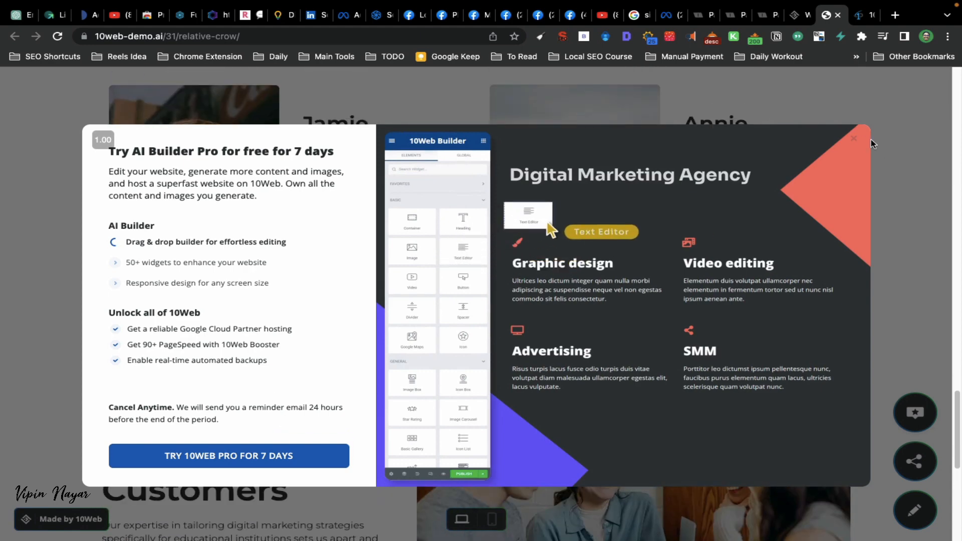
Dismiss the Pro trial offer and browse the home page from the top down to the three service cards.
left_click(853, 138)
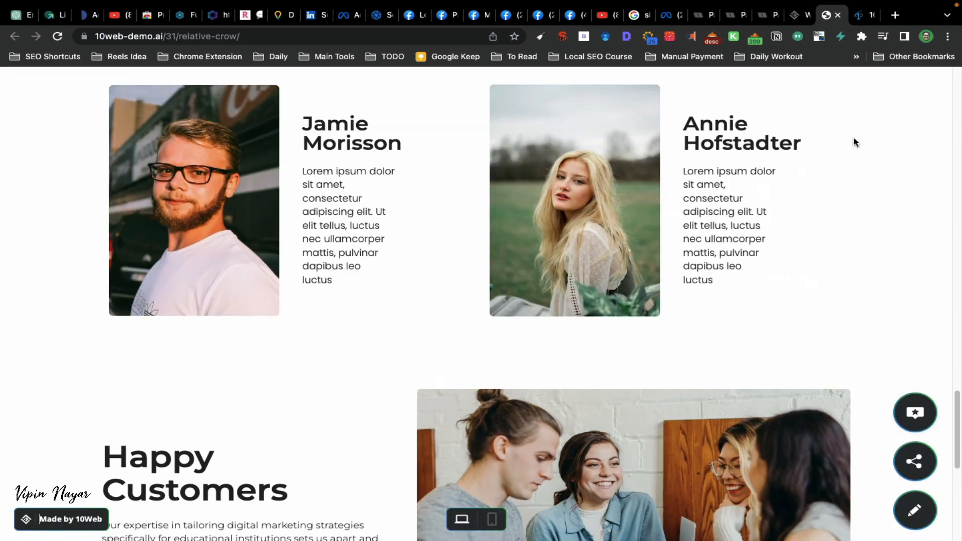
scroll("down", 3)
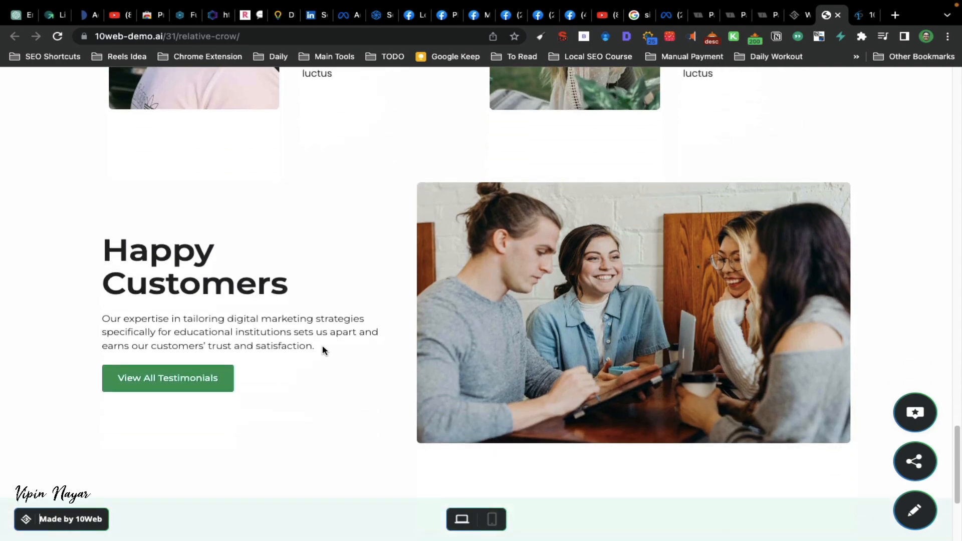
scroll("down", 3)
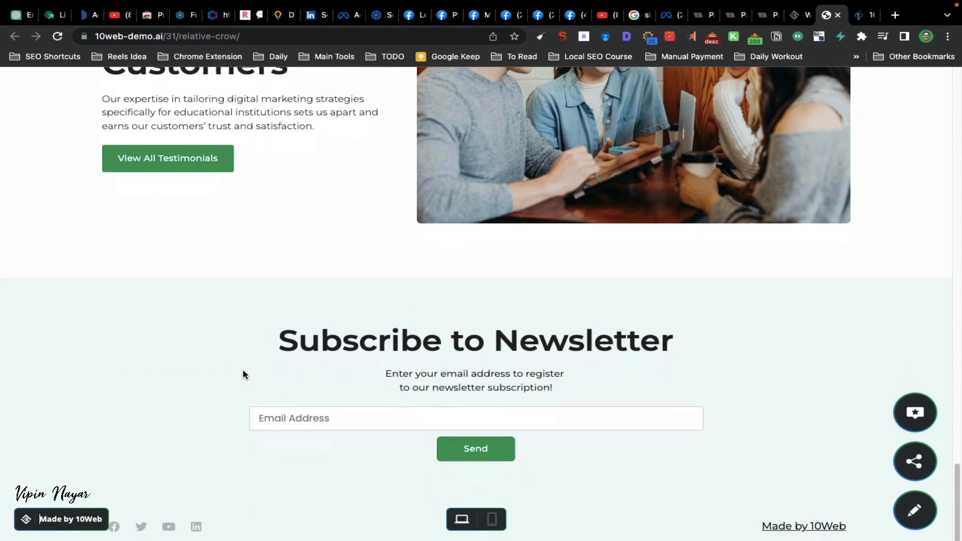
scroll("up", 3)
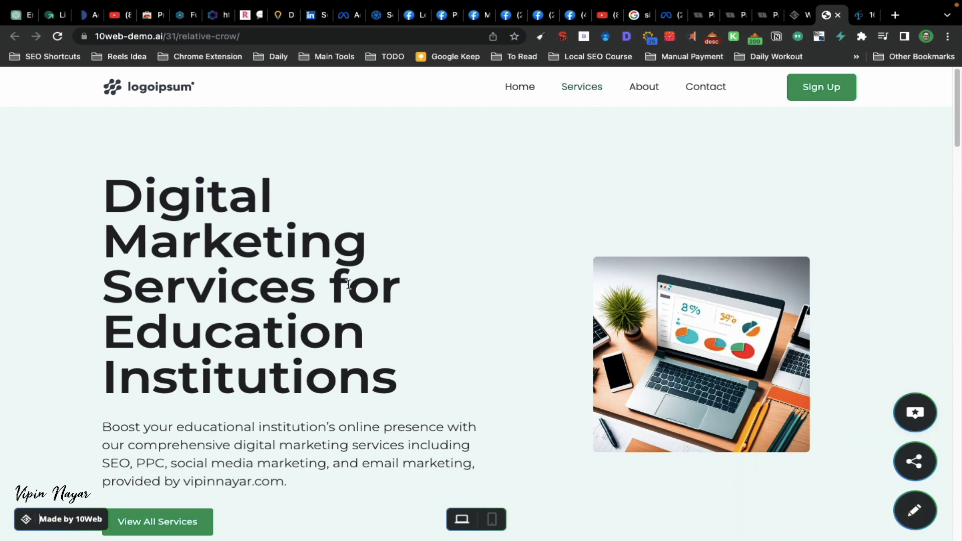
scroll("down", 3)
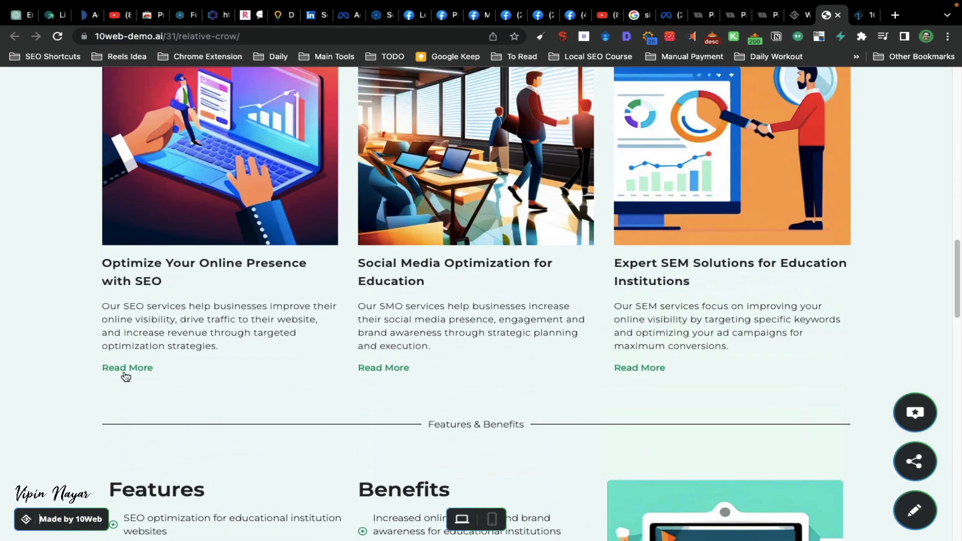
Open the 'Optimize Your Online Presence with SEO' service page and scroll through it to the newsletter section.
left_click(127, 367)
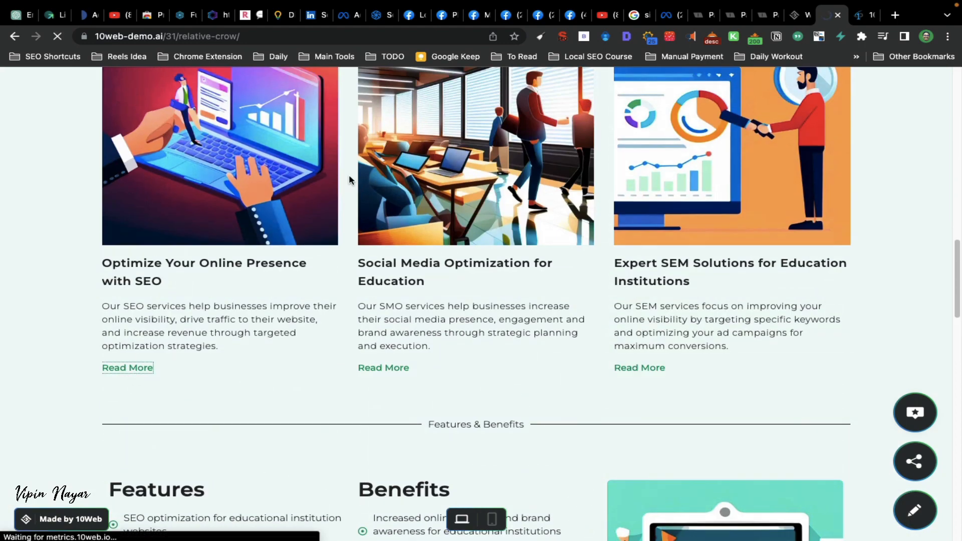
left_click(127, 367)
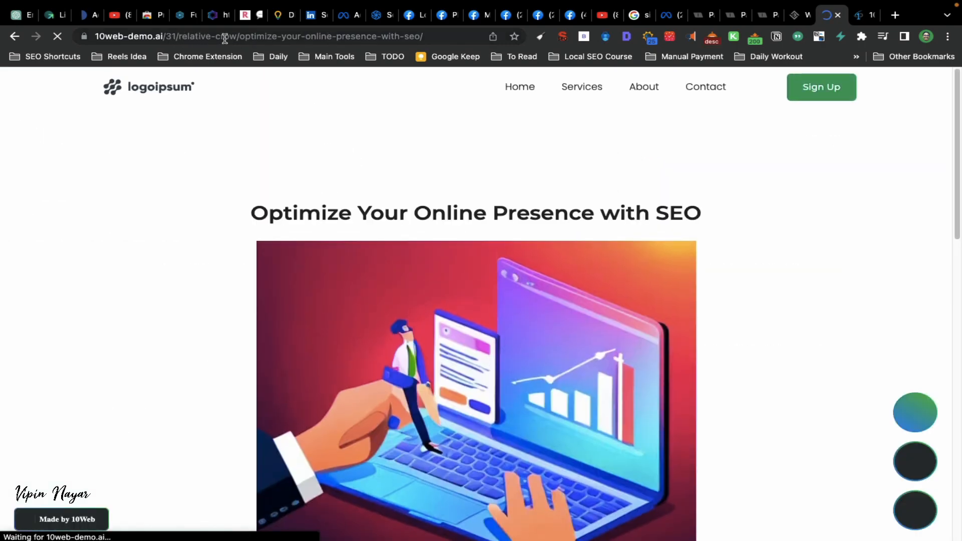
scroll("down", 3)
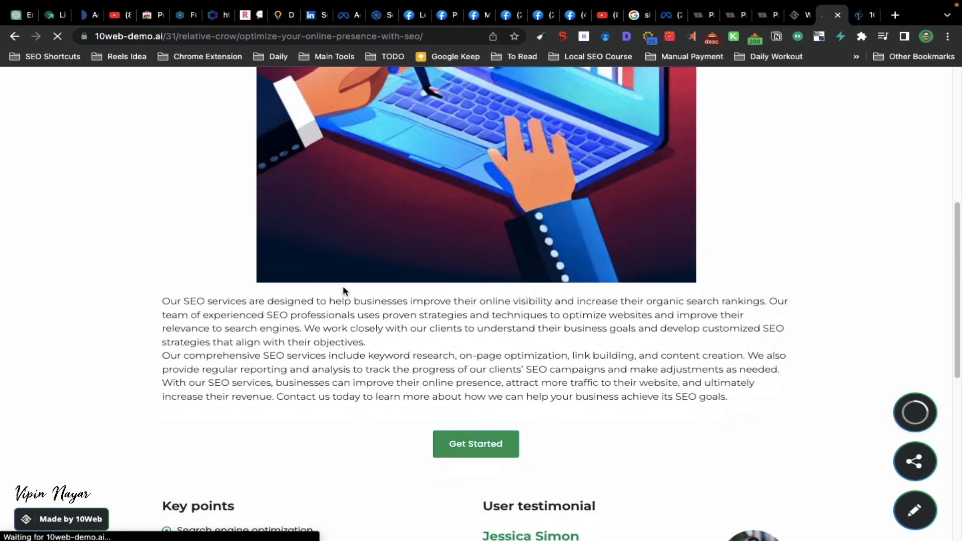
scroll("down", 3)
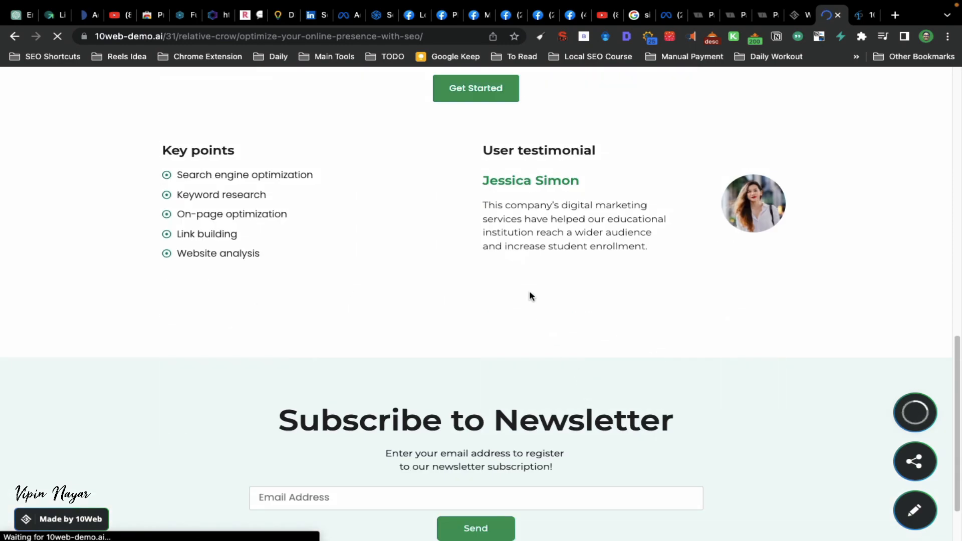
scroll("down", 3)
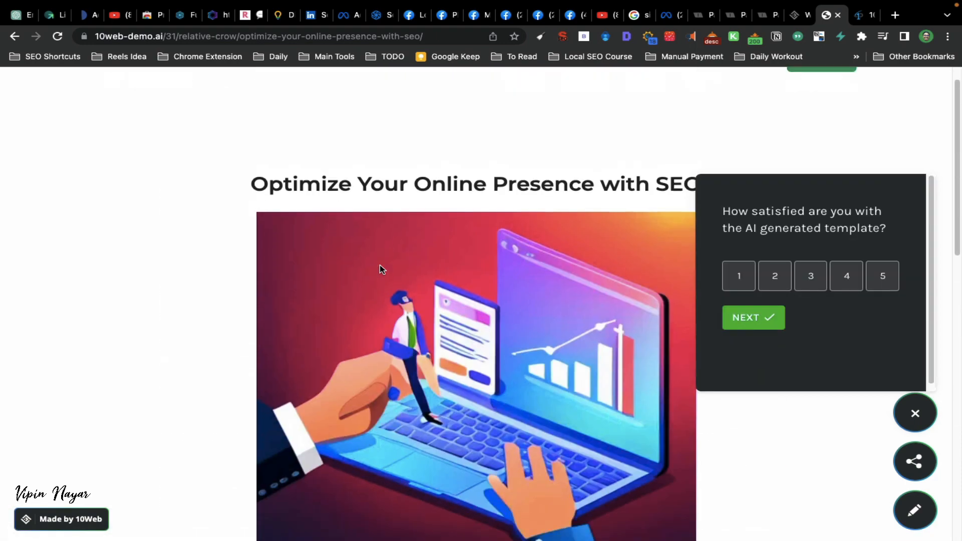
scroll("down", 3)
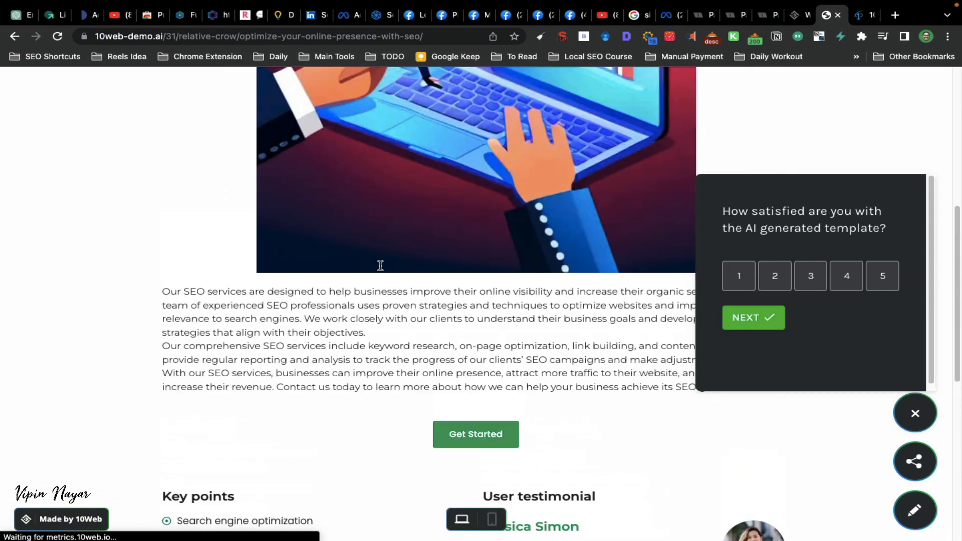
scroll("up", 3)
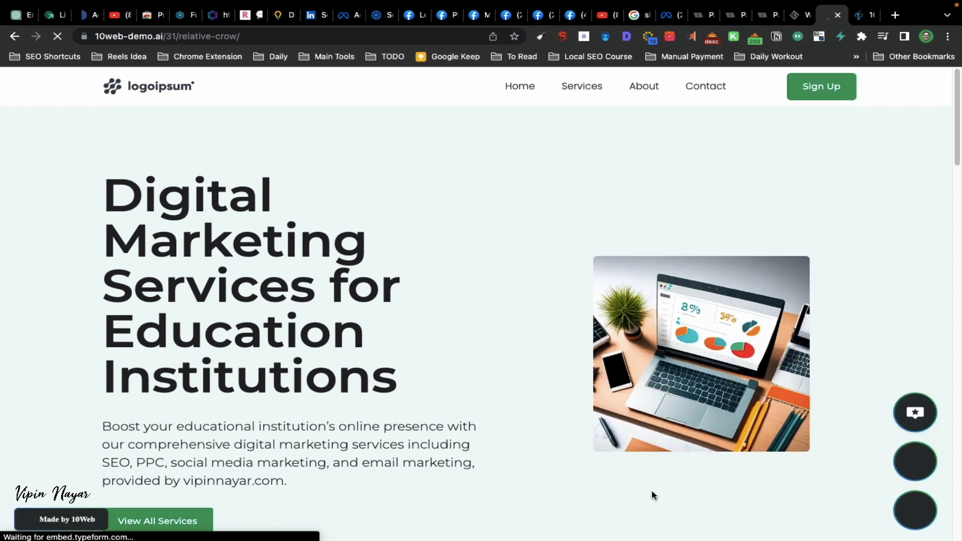
Return to the home page, close the editor prompt, and review the hero and ratings sections.
scroll("down", 3)
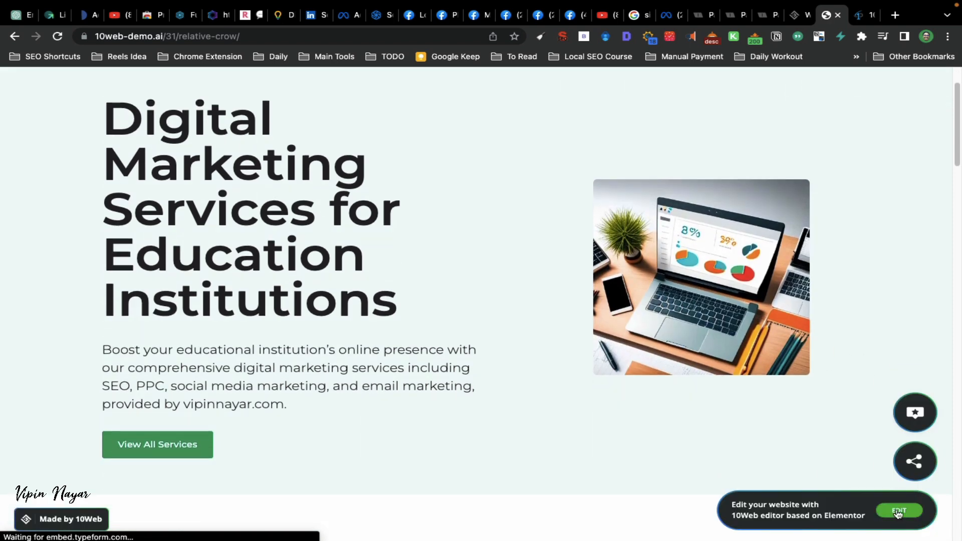
left_click(898, 510)
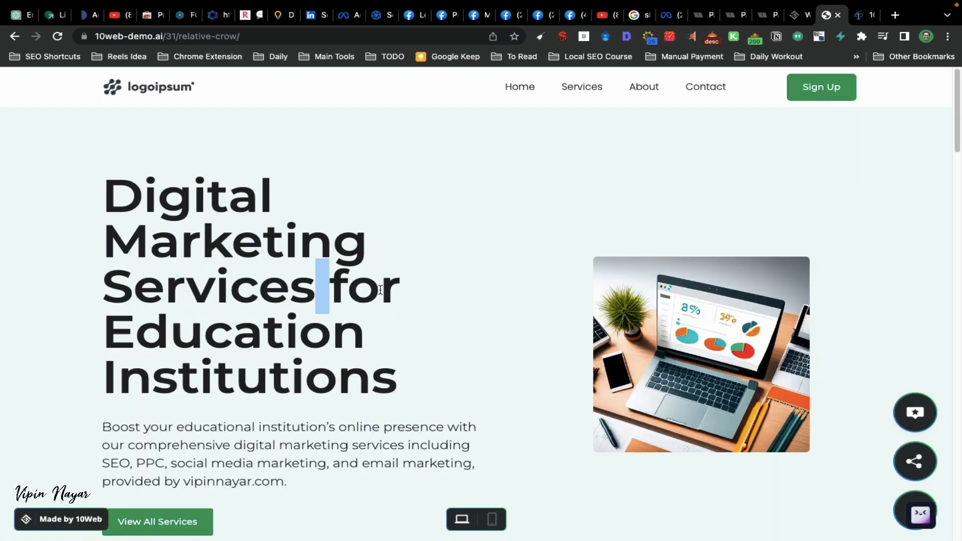
left_click(396, 370)
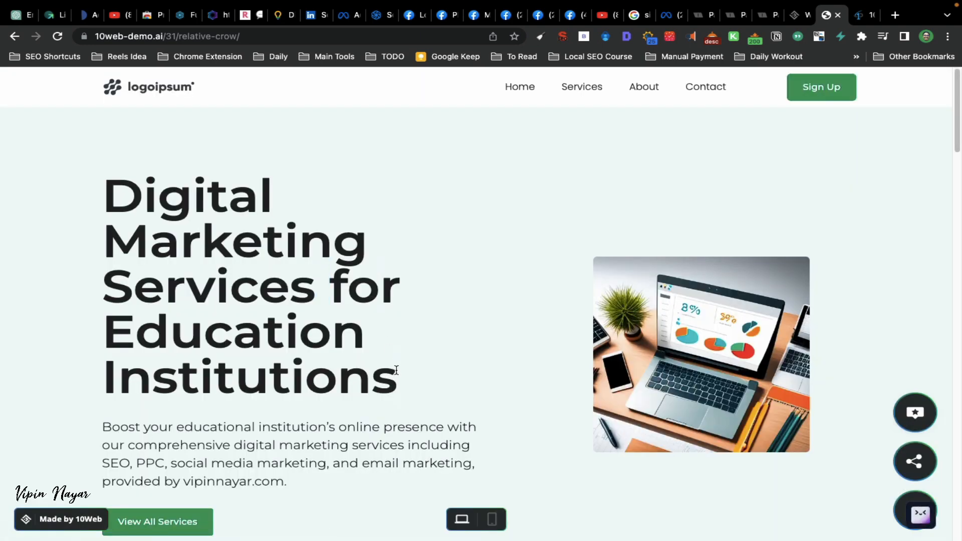
scroll("down", 3)
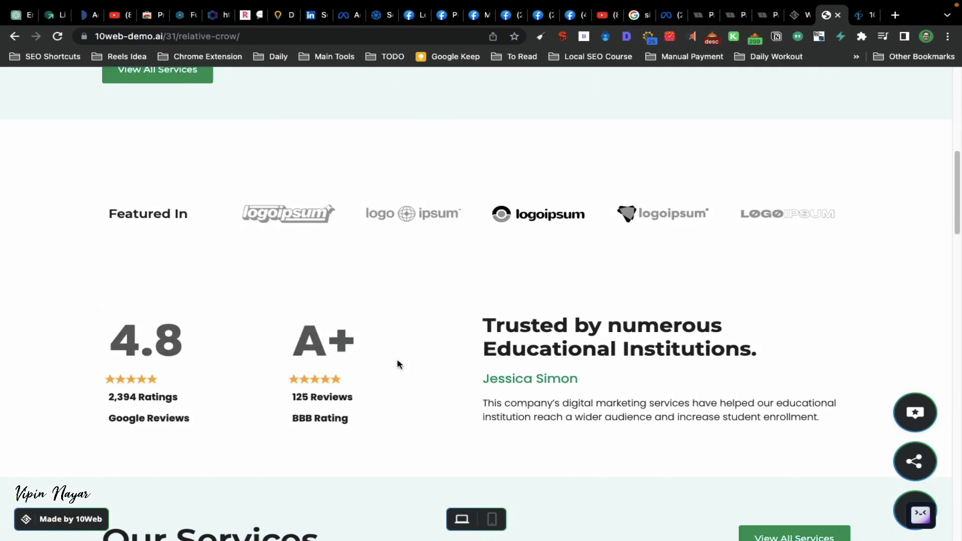
scroll("up", 3)
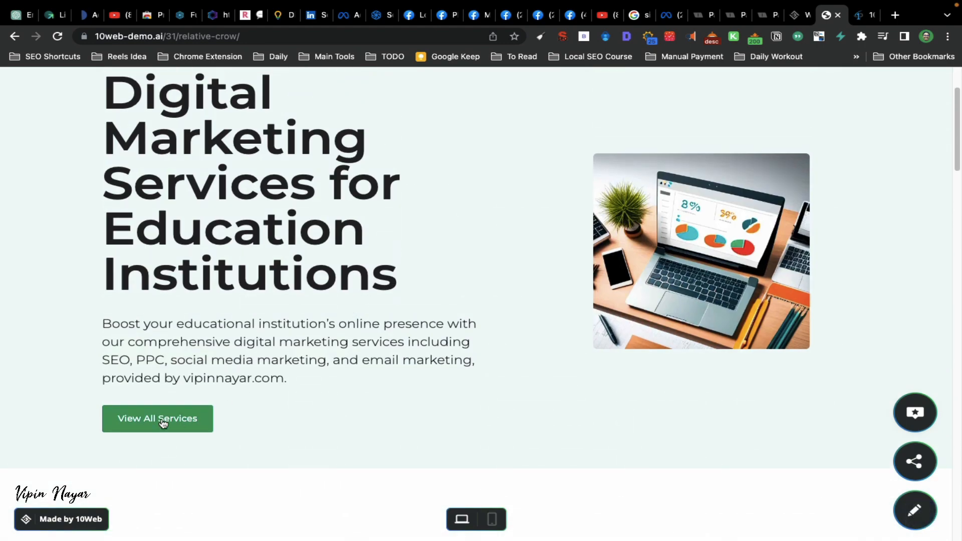
Open View All Services and scroll the services page down to Happy Customers.
left_click(157, 419)
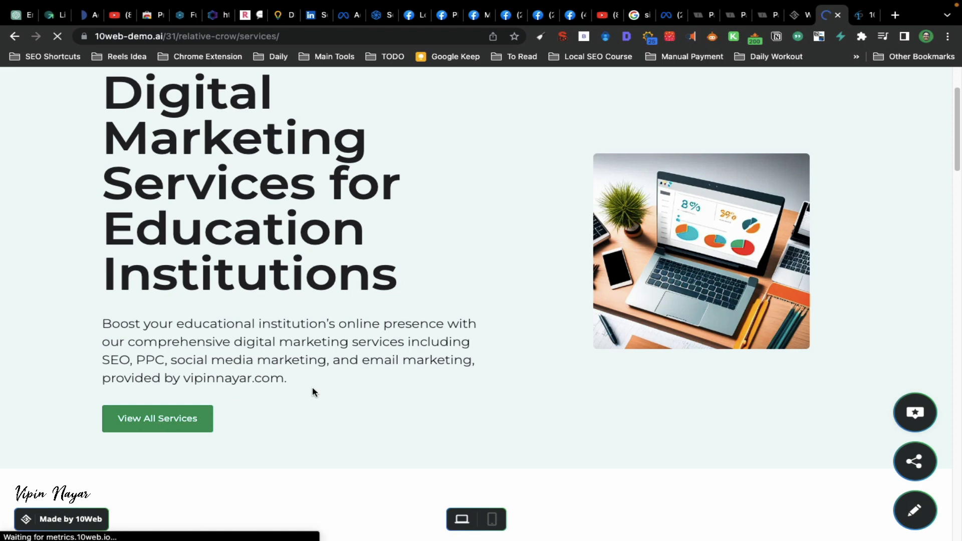
scroll("down", 3)
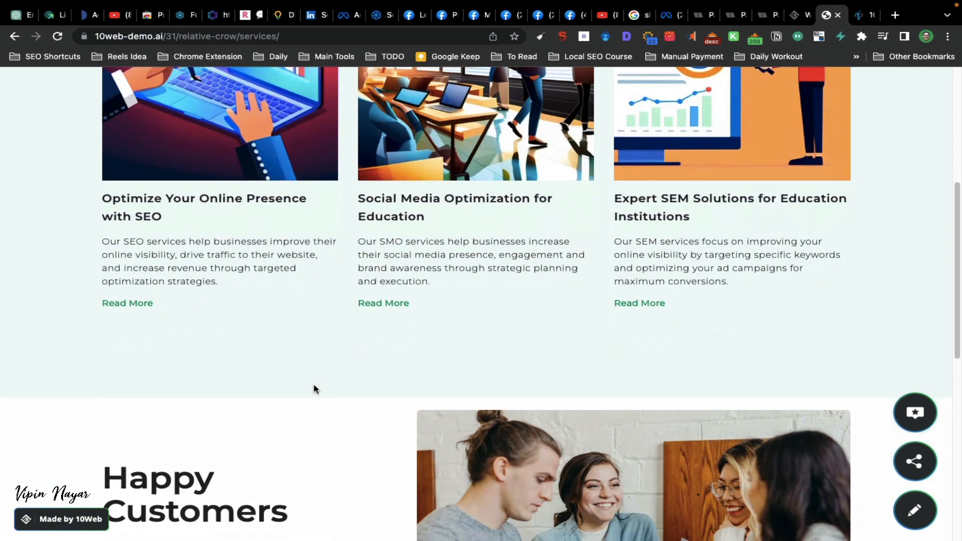
scroll("down", 3)
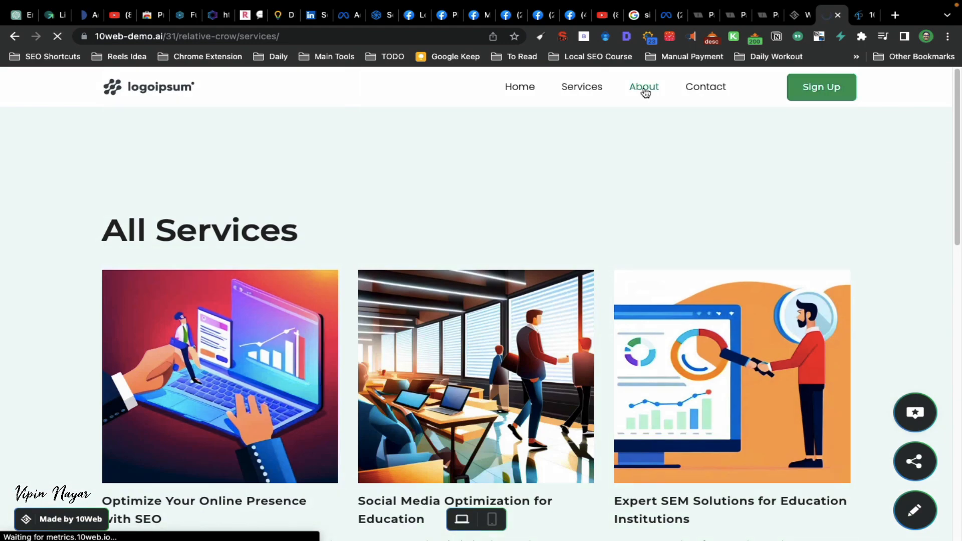
View the About page's mission statement and Our Team sections via the top navigation.
left_click(643, 87)
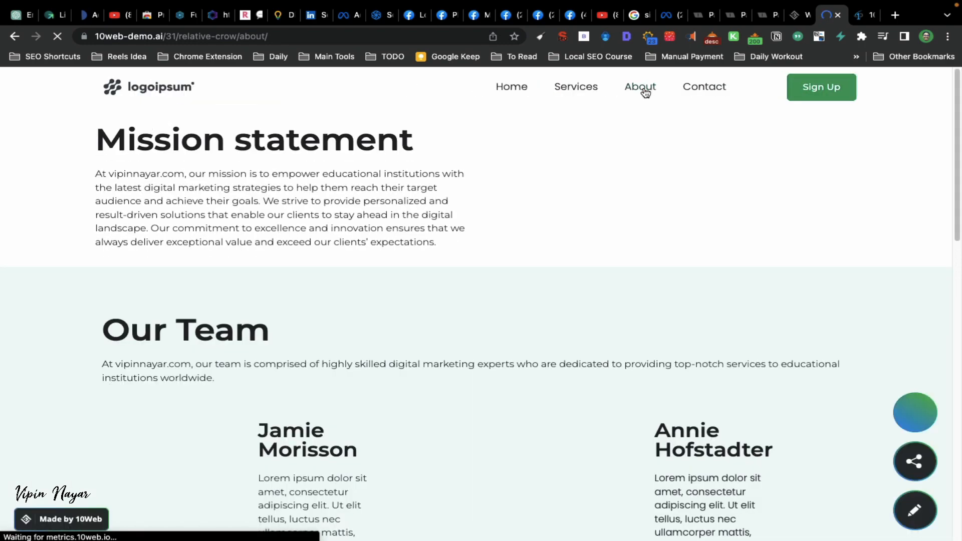
scroll("down", 3)
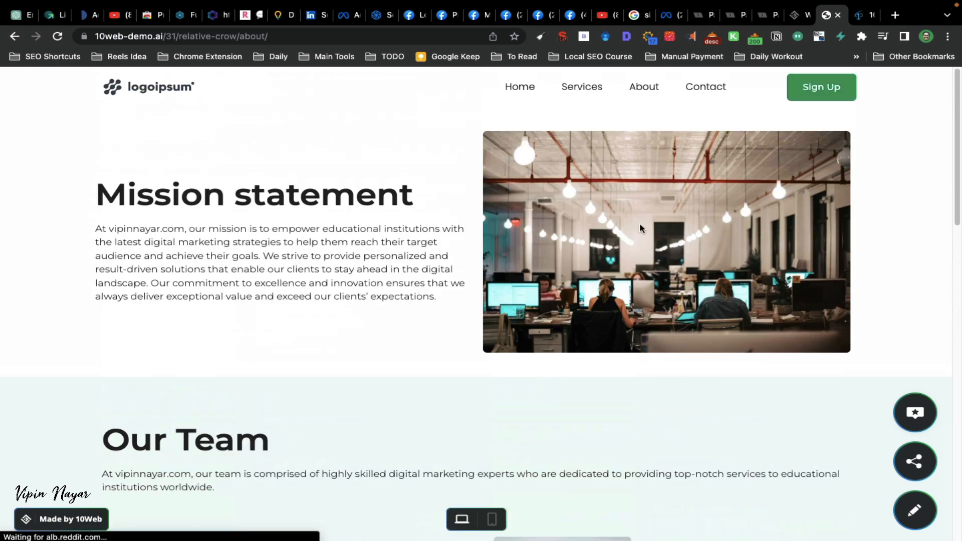
mouse_move(107, 251)
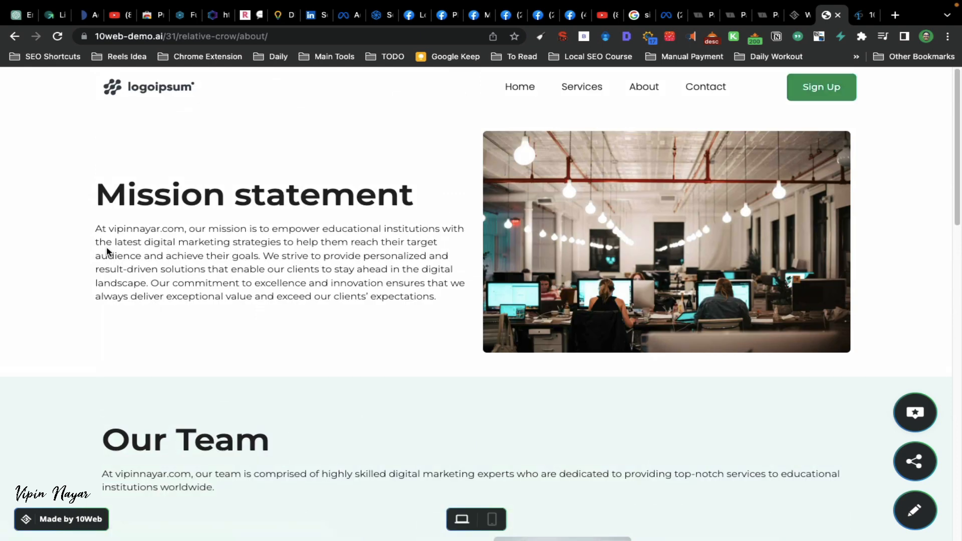
mouse_move(821, 99)
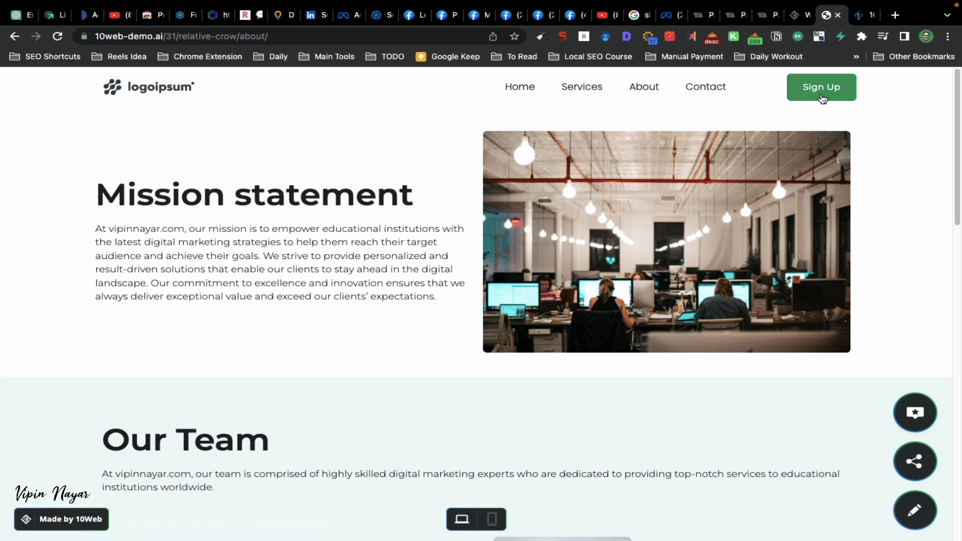